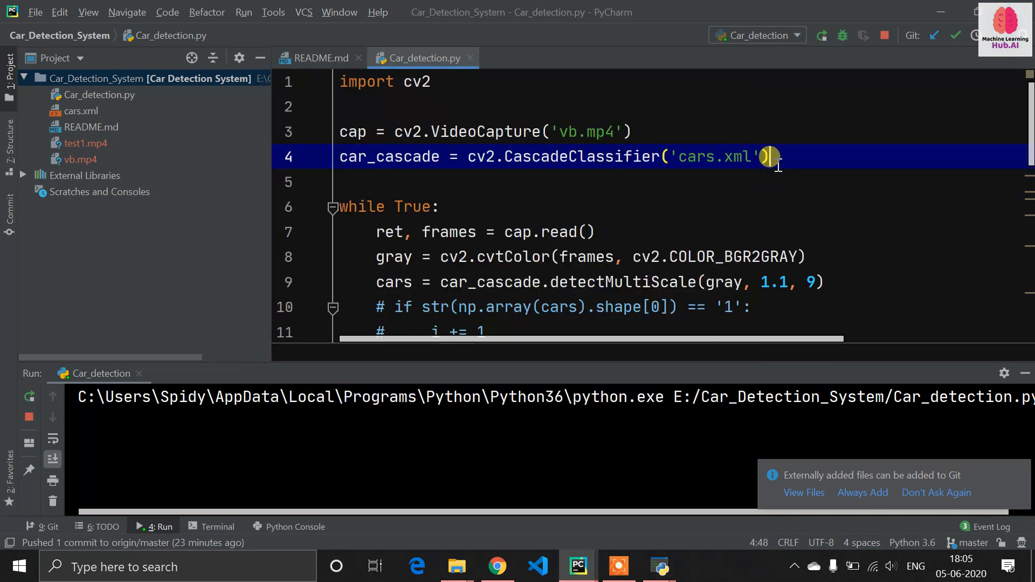
# Bring the Chrome window forward and look through the Machine Learning Hub channel page.
pyautogui.press('alt+tab')
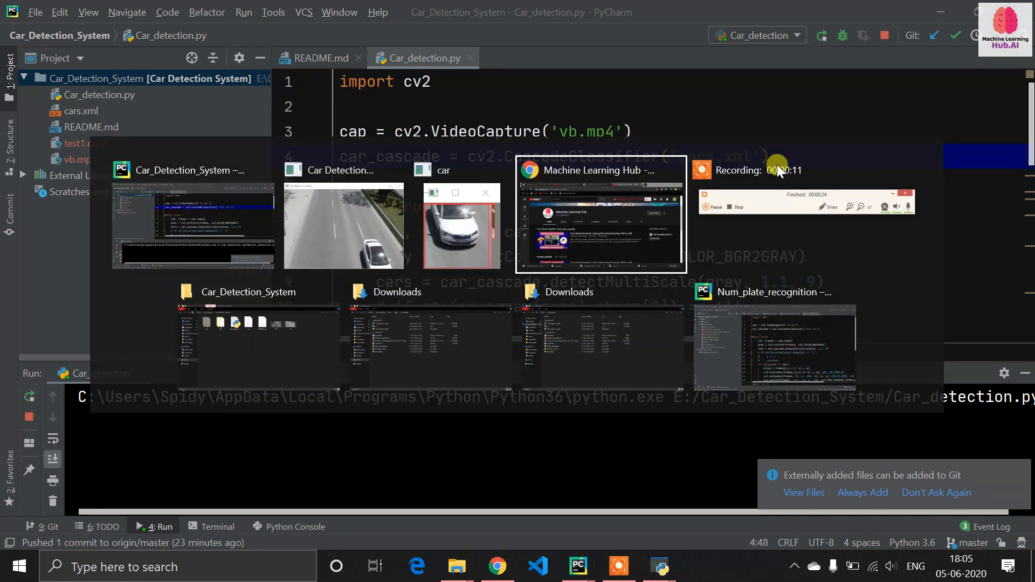
pyautogui.click(600, 218)
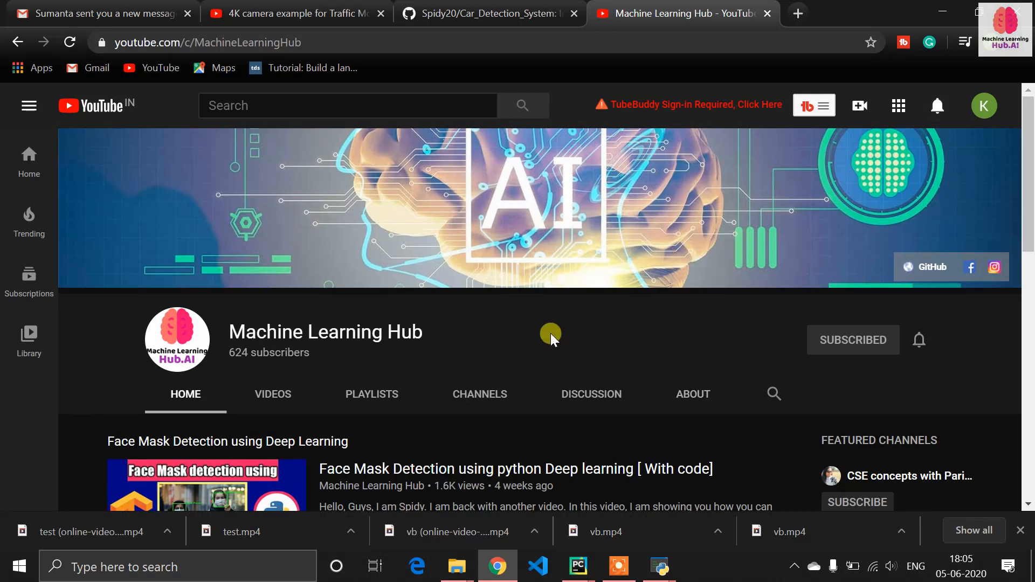
pyautogui.moveTo(655, 345)
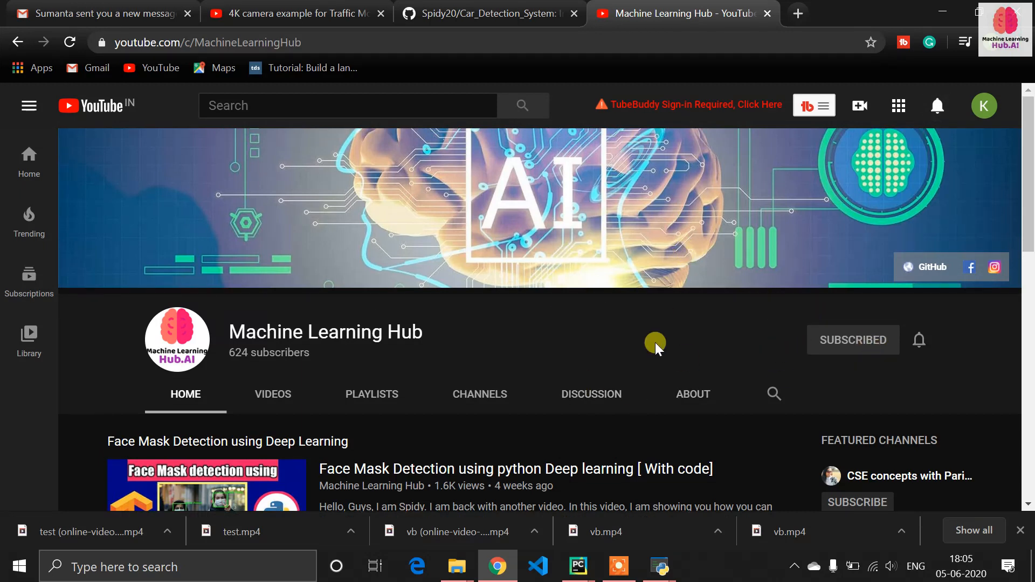
pyautogui.scroll(-3)
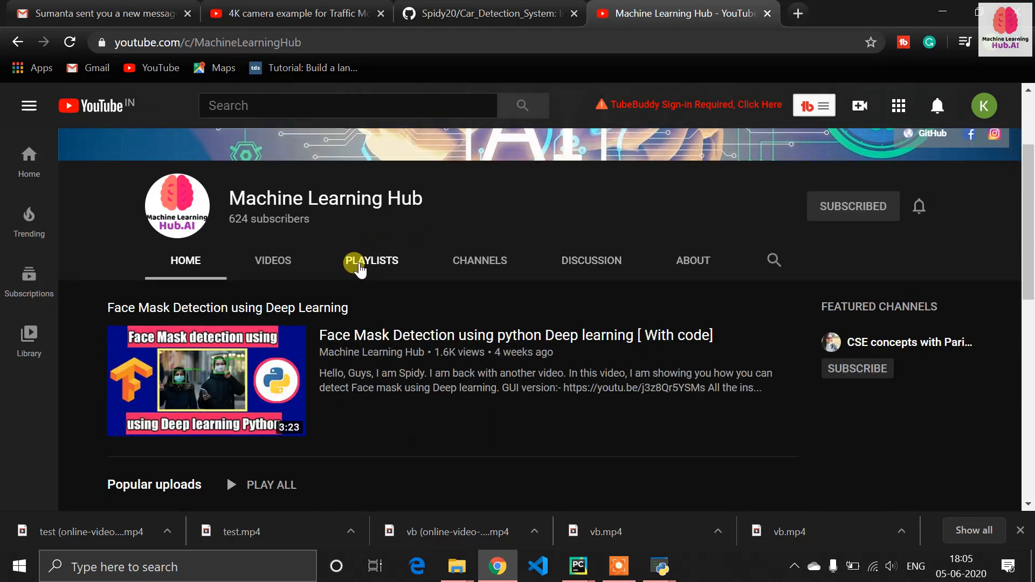
pyautogui.moveTo(538, 283)
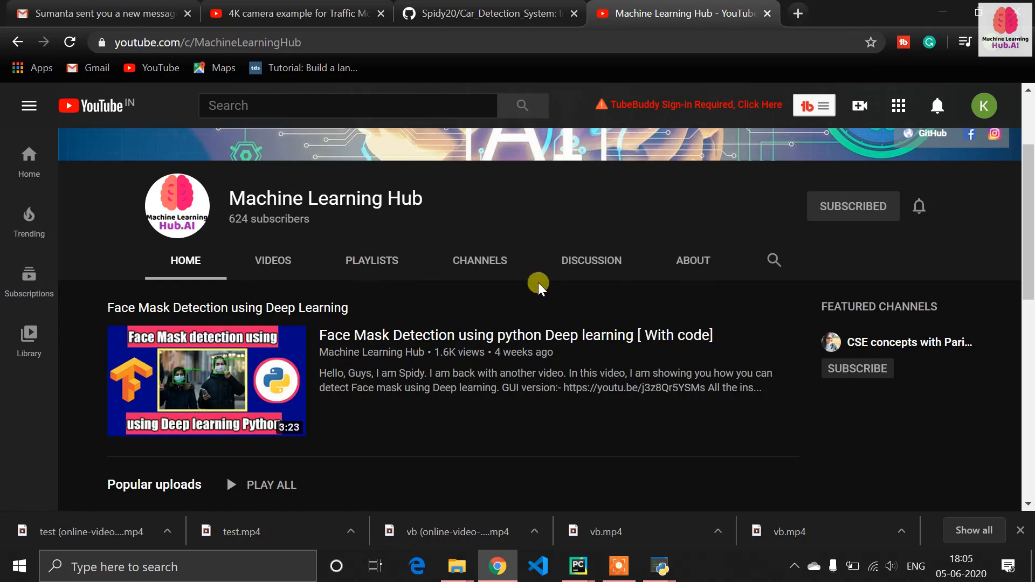
pyautogui.scroll(3)
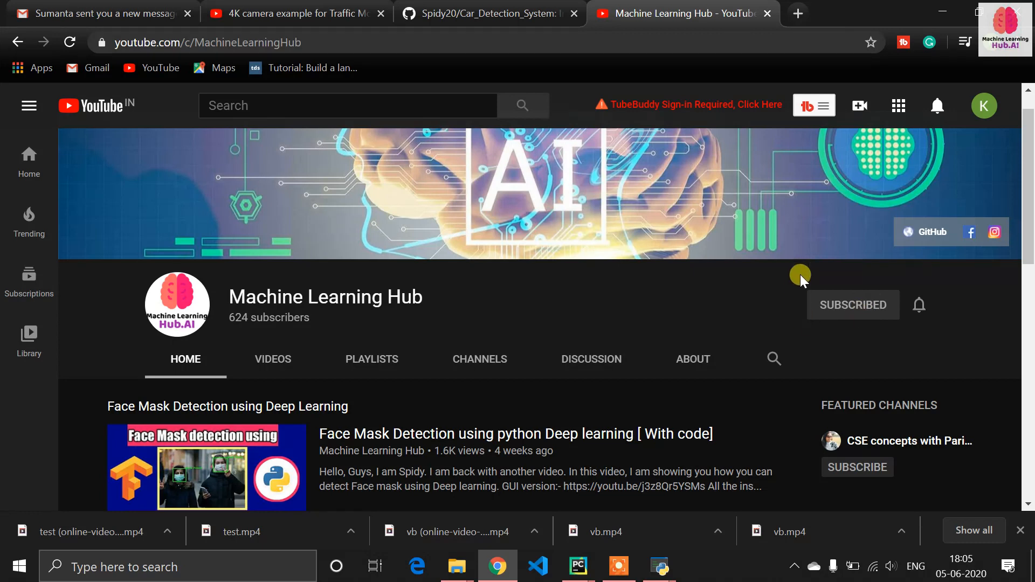
pyautogui.moveTo(919, 324)
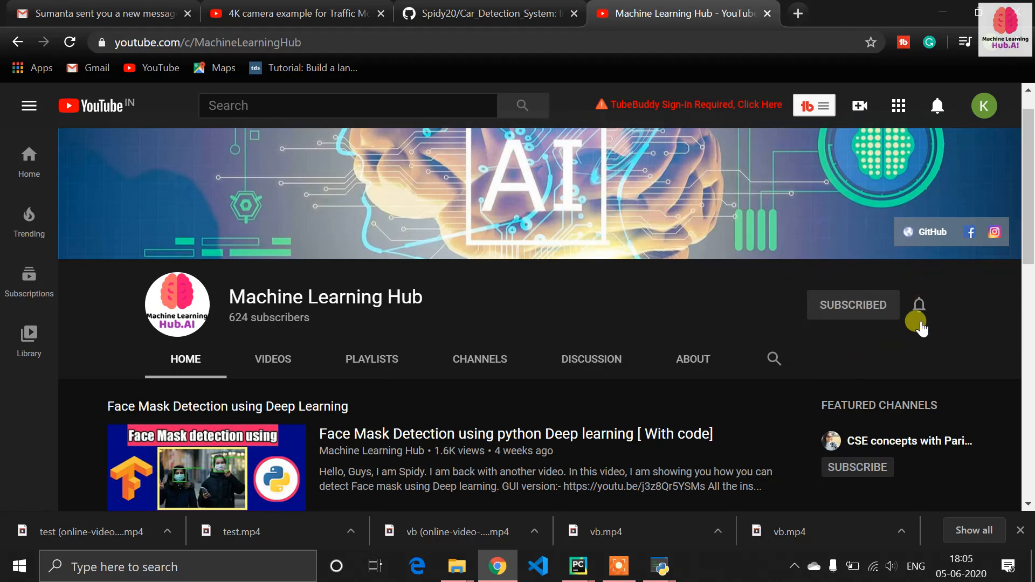
pyautogui.moveTo(807, 278)
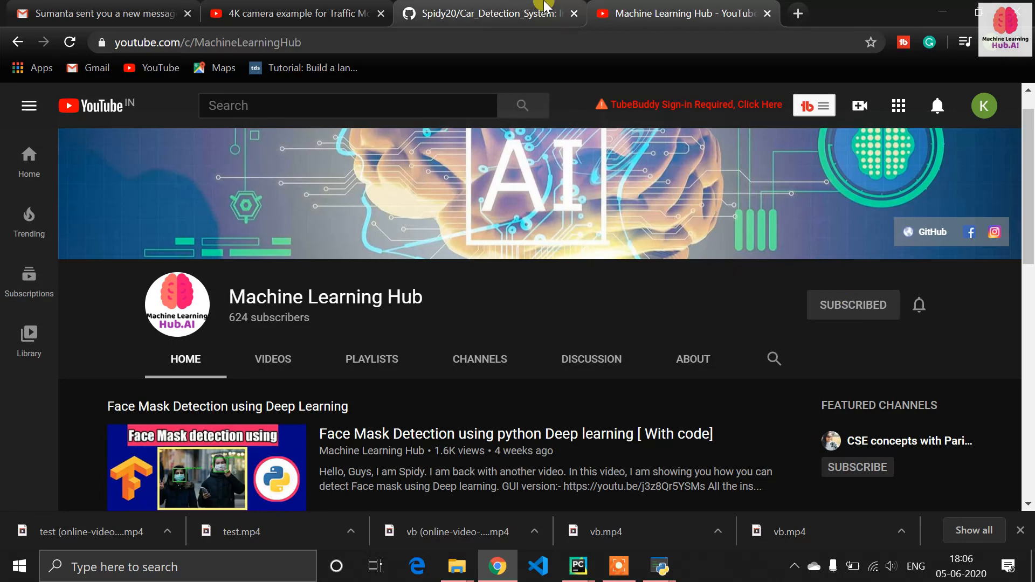
pyautogui.press('alt+tab')
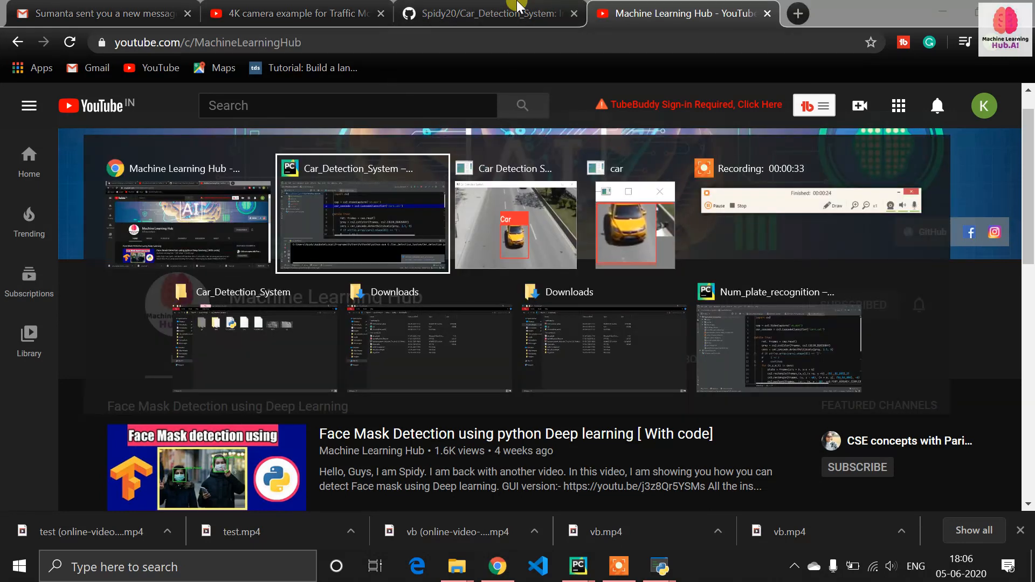
# Stop the running Car_detection script and move to the repository web page.
pyautogui.click(514, 224)
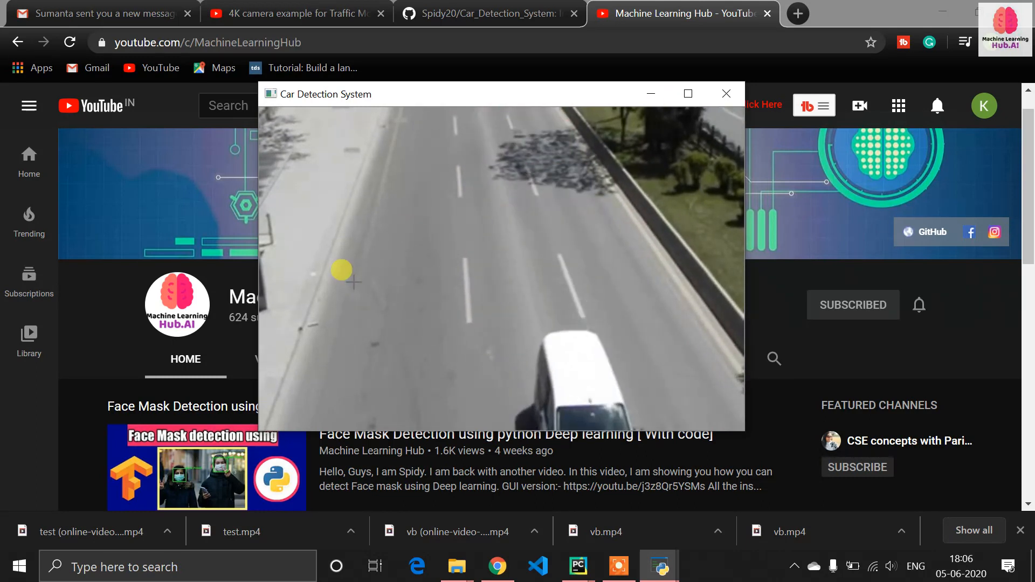
pyautogui.click(575, 566)
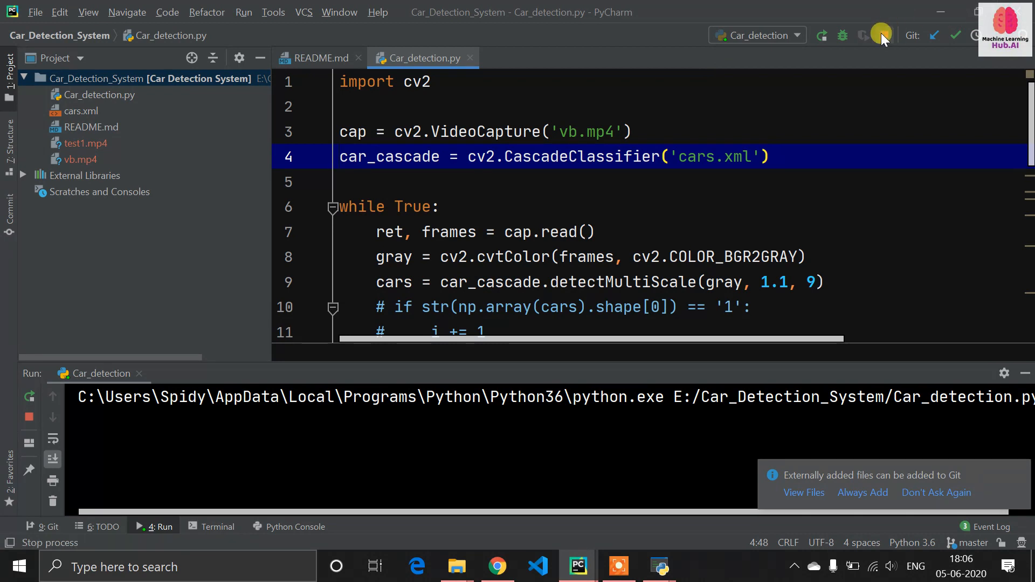
pyautogui.press('alt+tab')
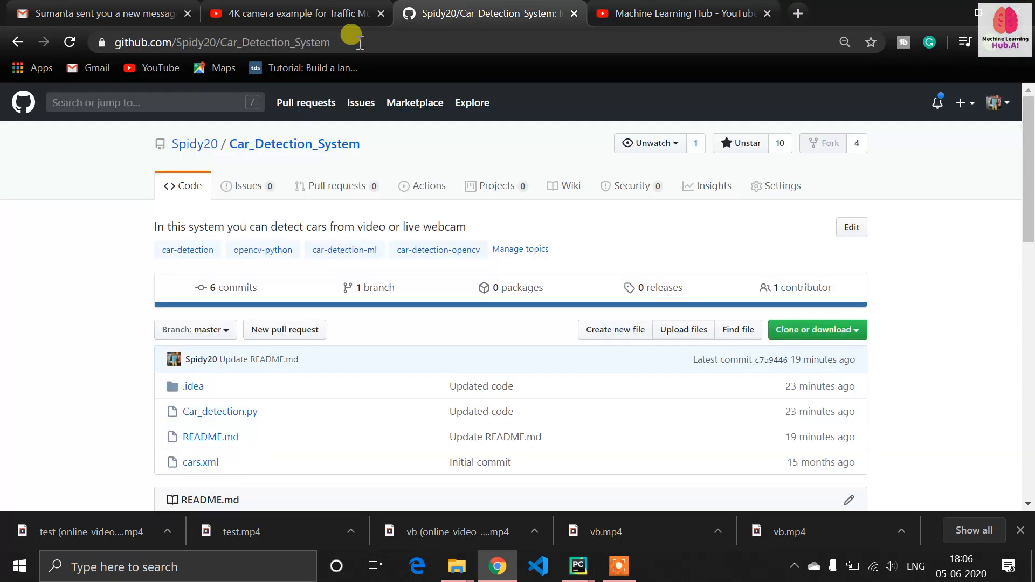
pyautogui.moveTo(194, 144)
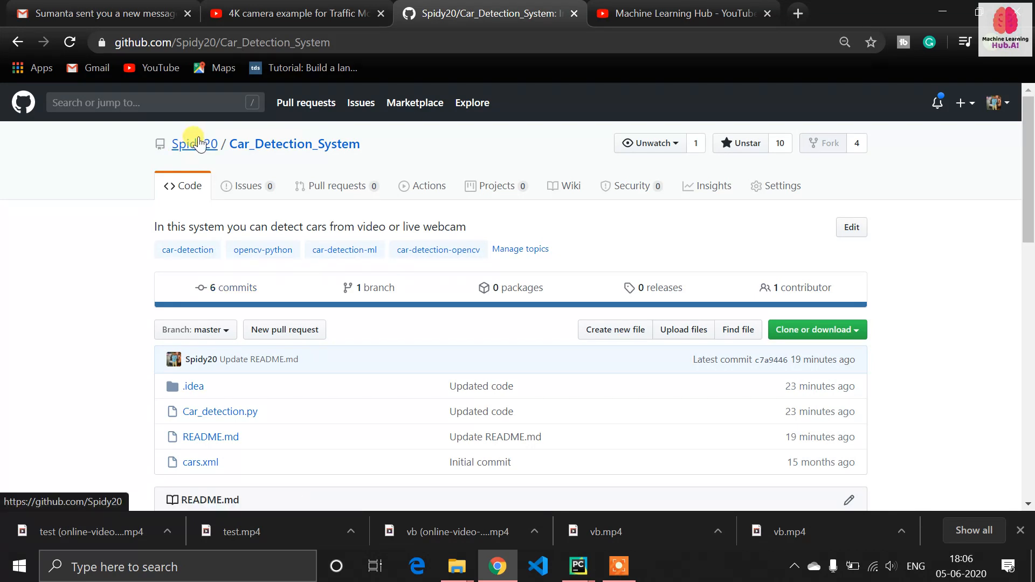
# Show the repository owner's profile and its full repository list.
pyautogui.click(194, 144)
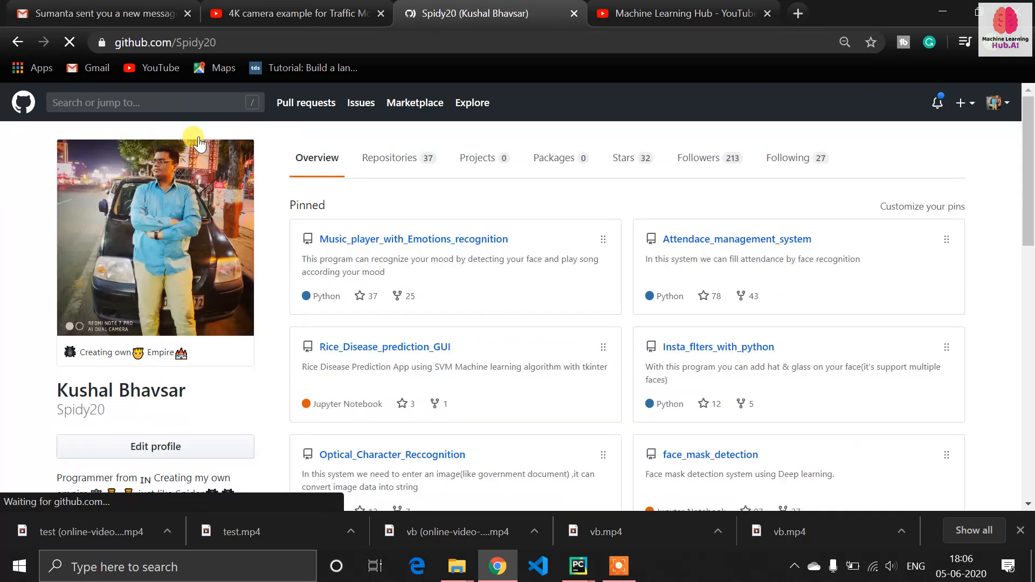
pyautogui.scroll(-3)
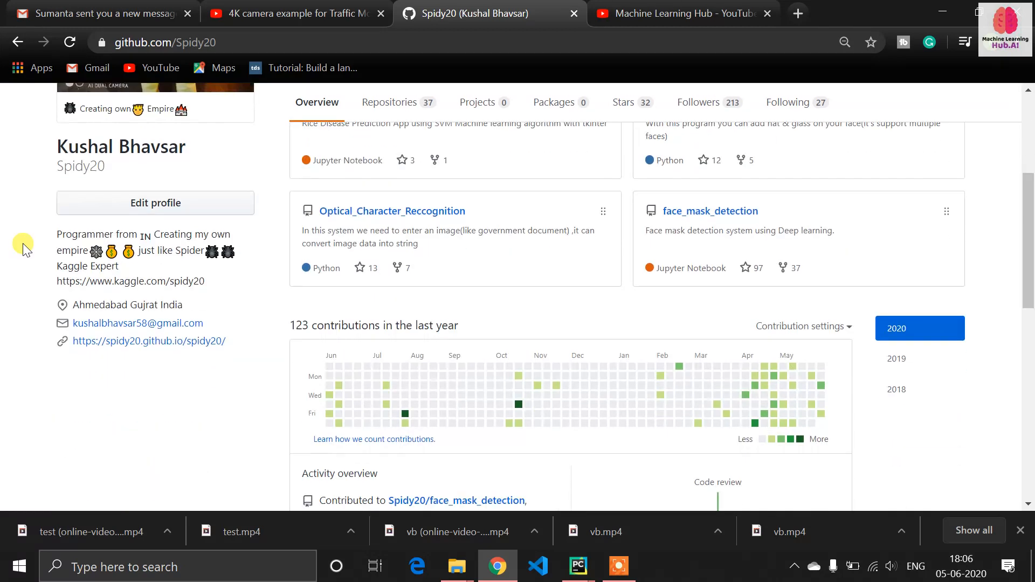
pyautogui.scroll(3)
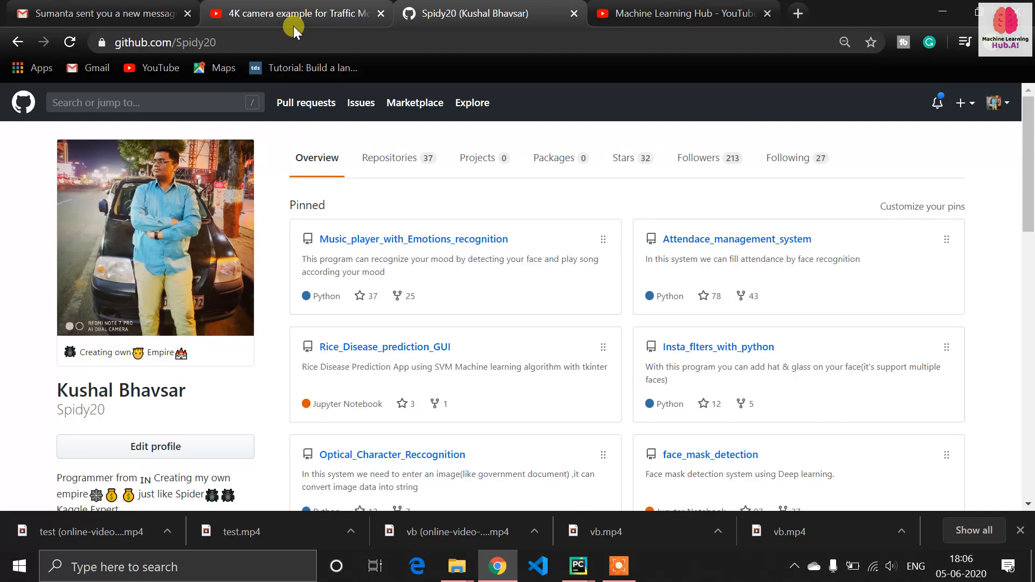
pyautogui.click(159, 42)
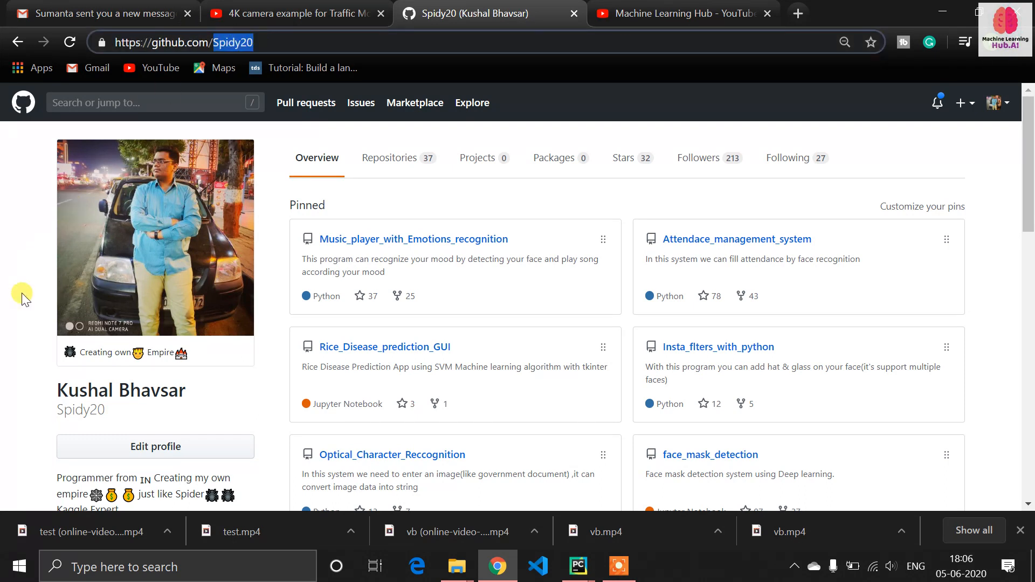
pyautogui.moveTo(129, 86)
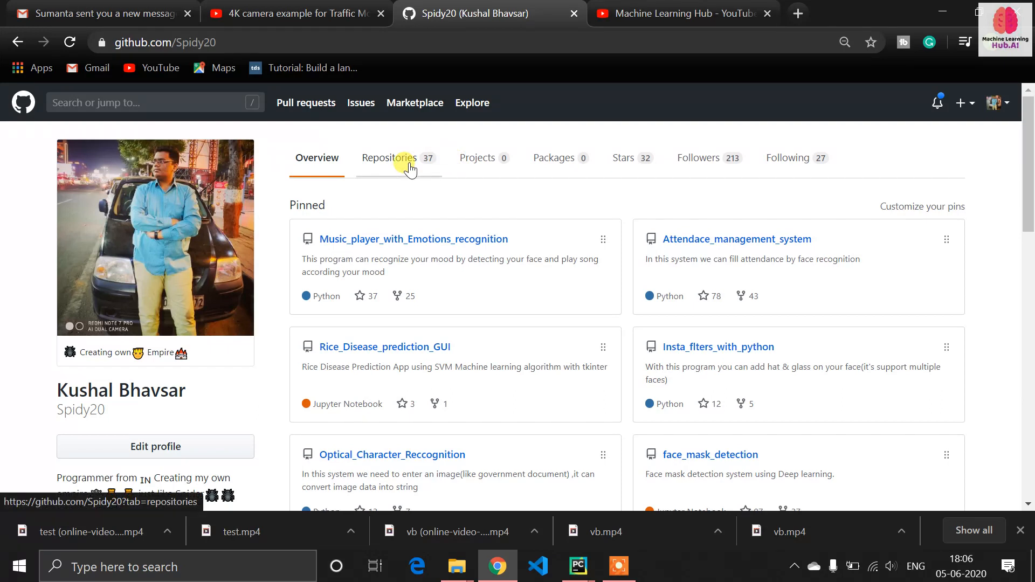
pyautogui.click(389, 158)
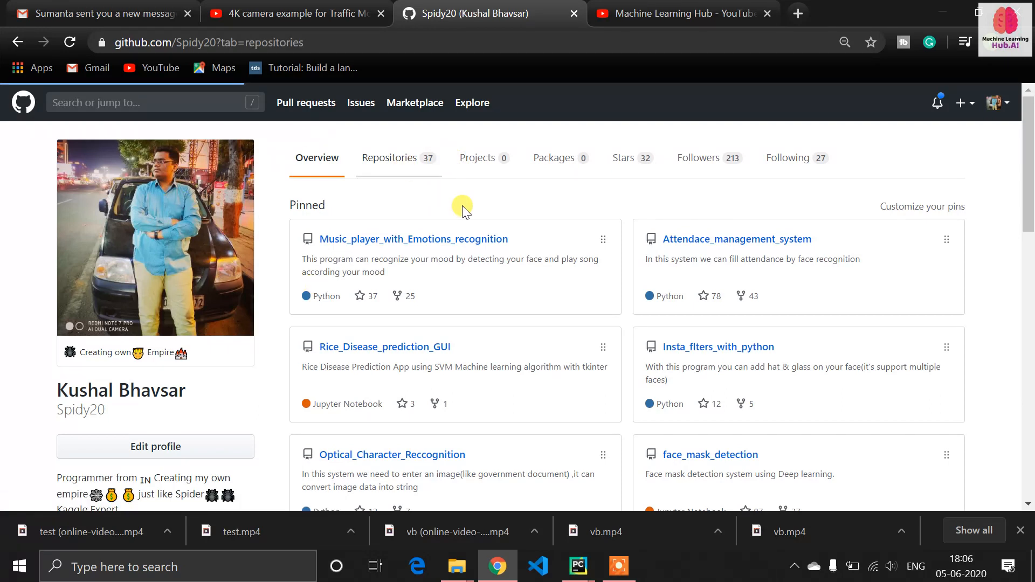
pyautogui.click(391, 157)
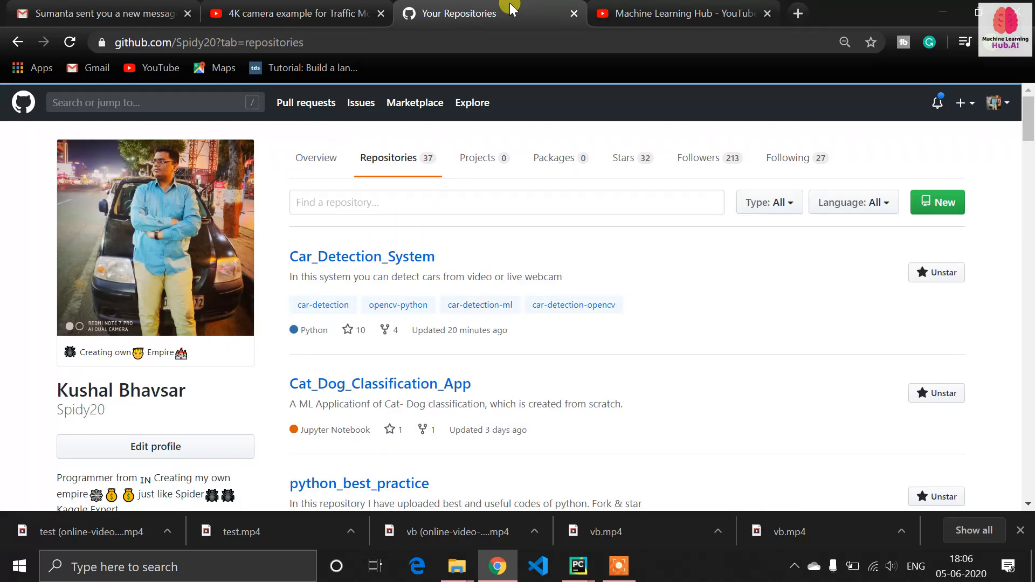
pyautogui.moveTo(343, 264)
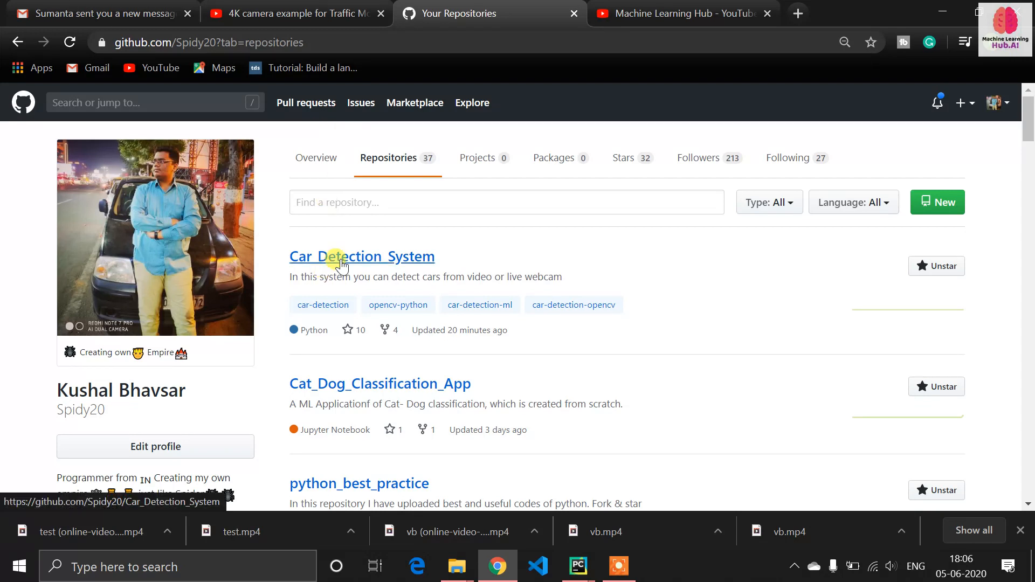
# Copy the HTTPS clone address of the Car_Detection_System repository.
pyautogui.click(362, 256)
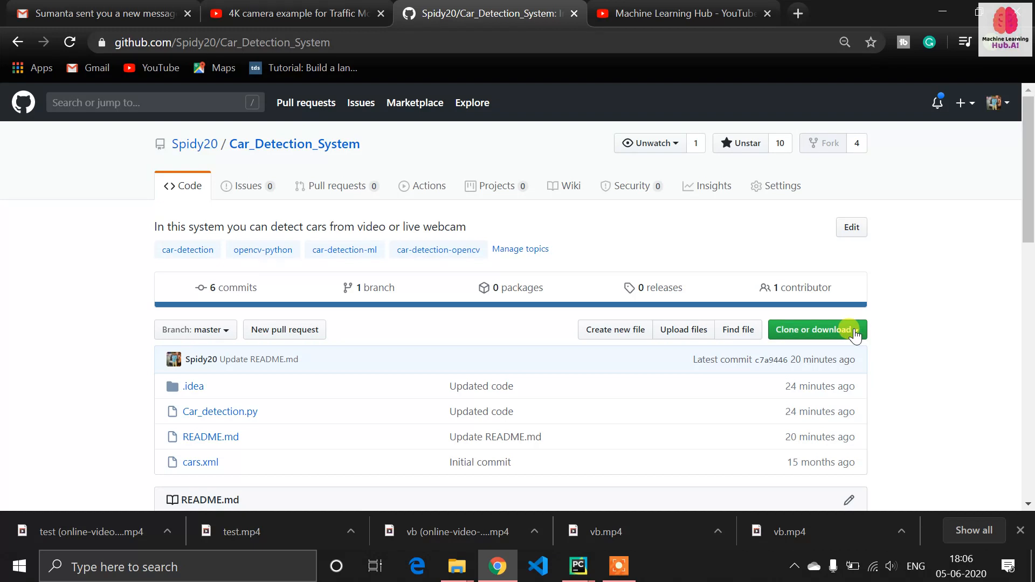
pyautogui.click(813, 330)
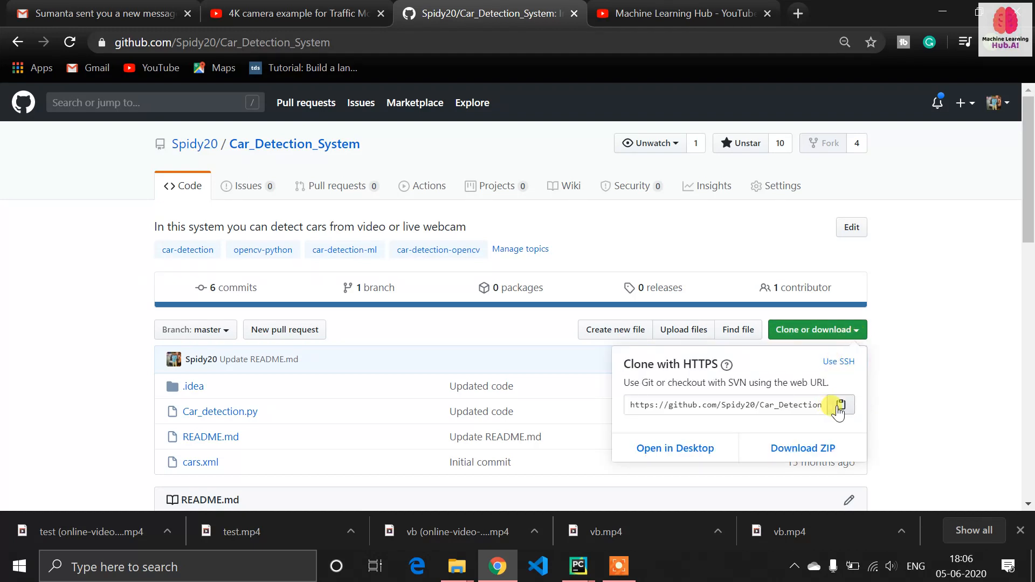
pyautogui.click(575, 566)
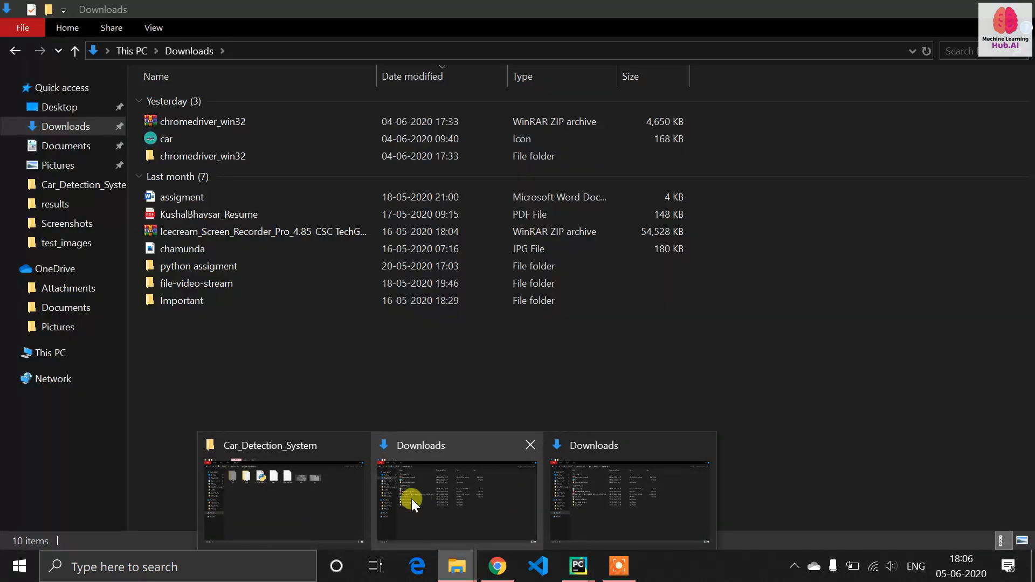
# Go up to Local Disk (E:), launch a command prompt there via cmd, then close it.
pyautogui.click(283, 489)
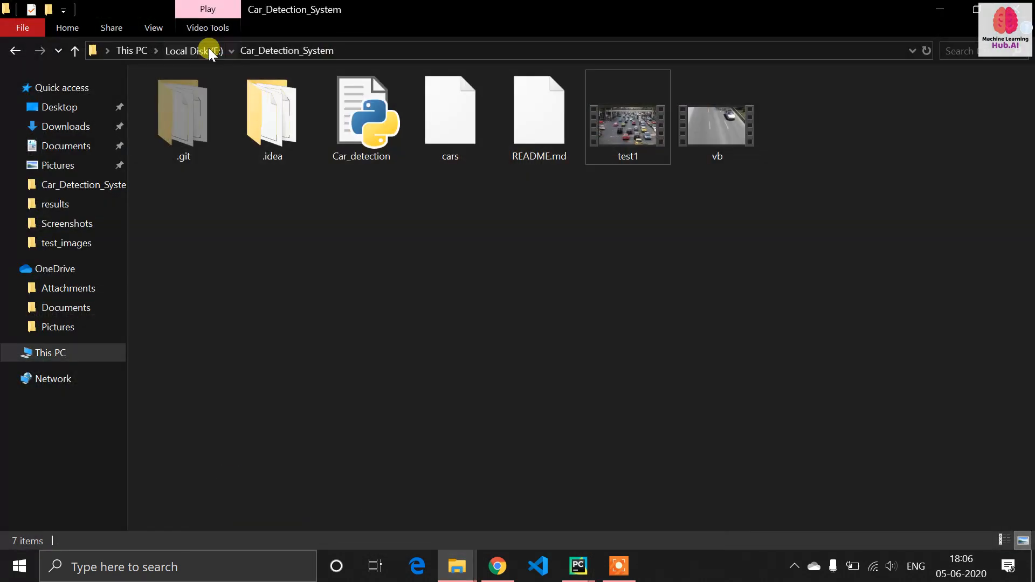
pyautogui.click(193, 51)
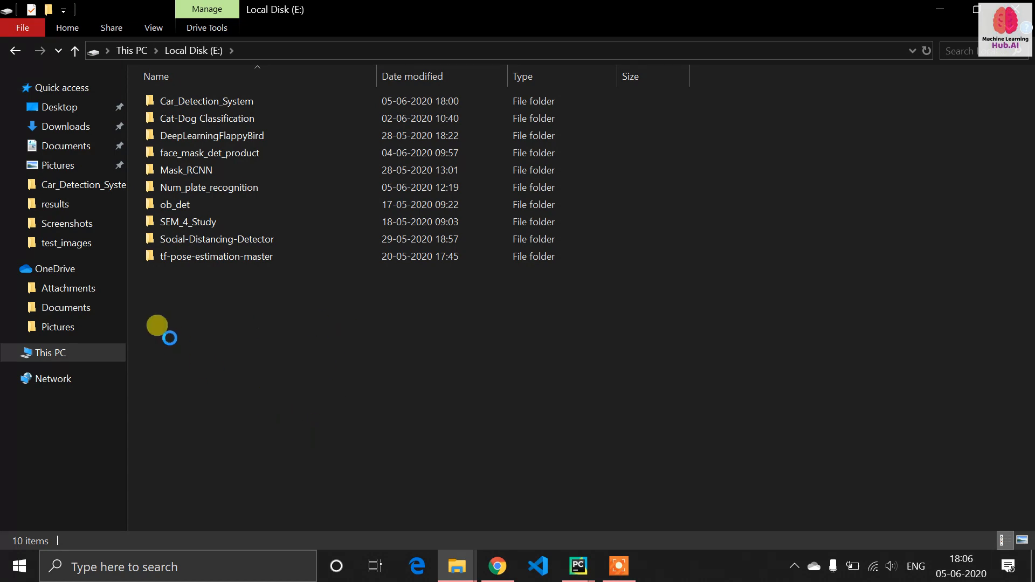
pyautogui.moveTo(258, 50)
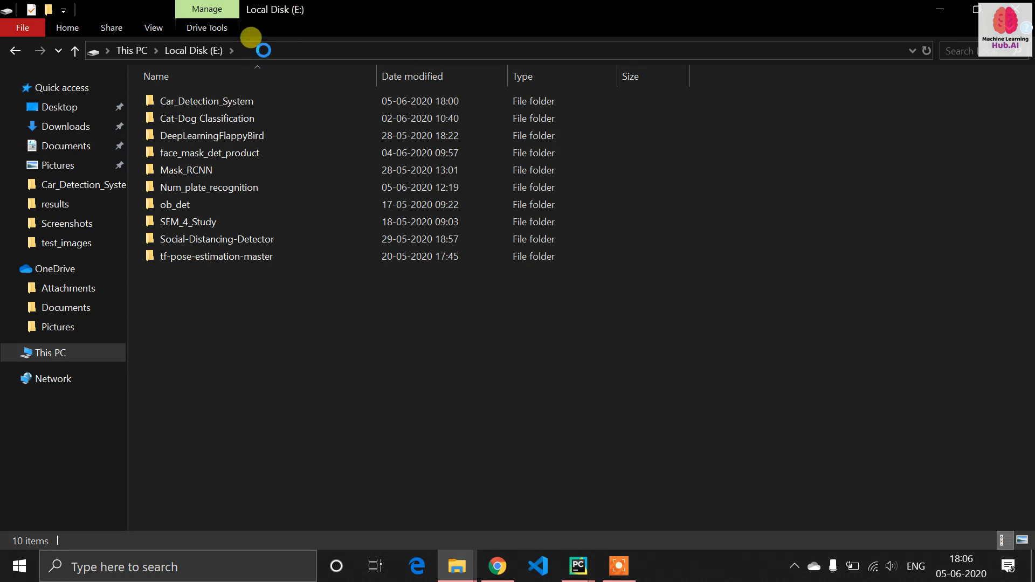
pyautogui.click(231, 50)
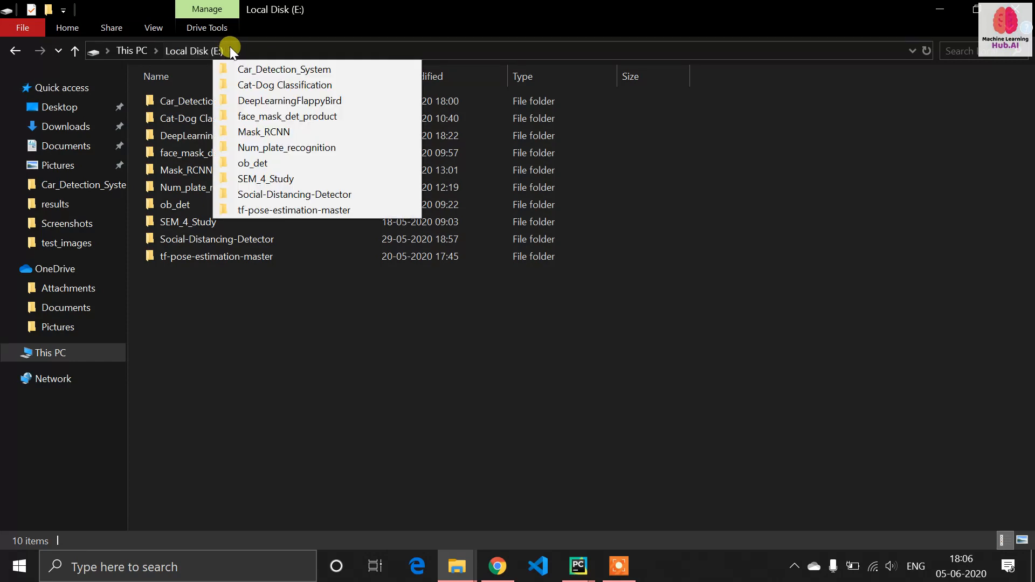
pyautogui.write('cmd')
pyautogui.write('git clone')
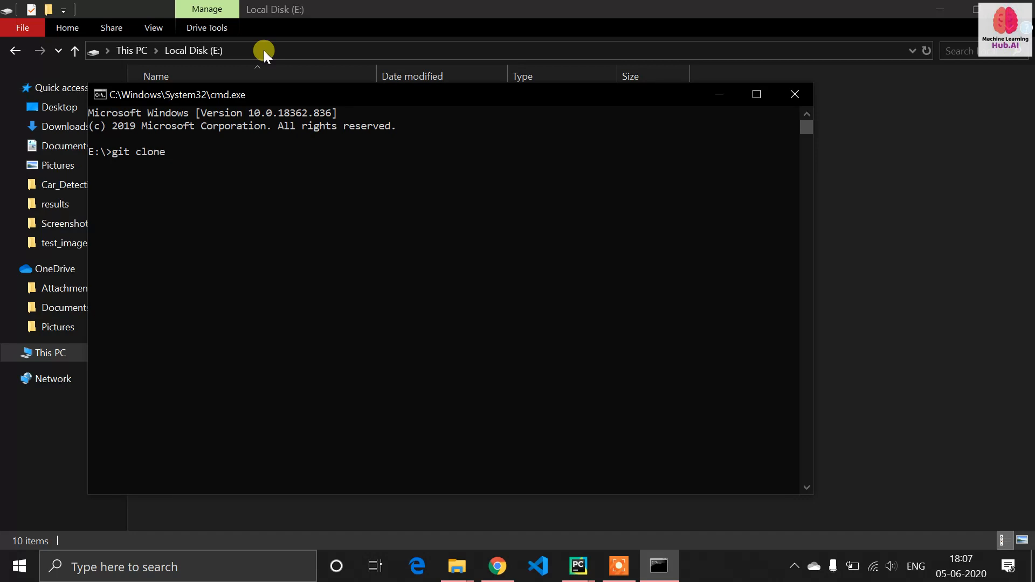
pyautogui.click(795, 93)
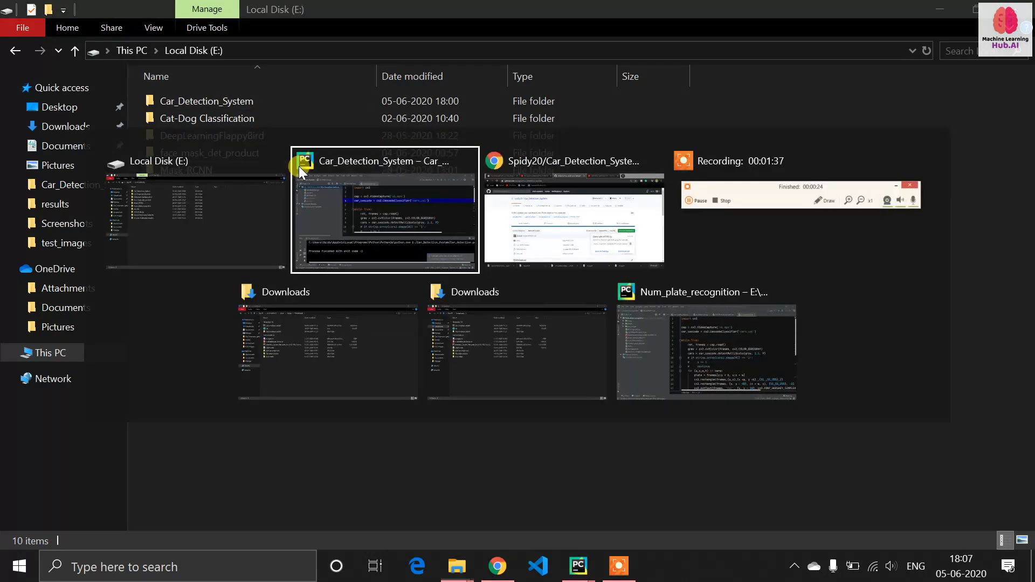
pyautogui.click(386, 212)
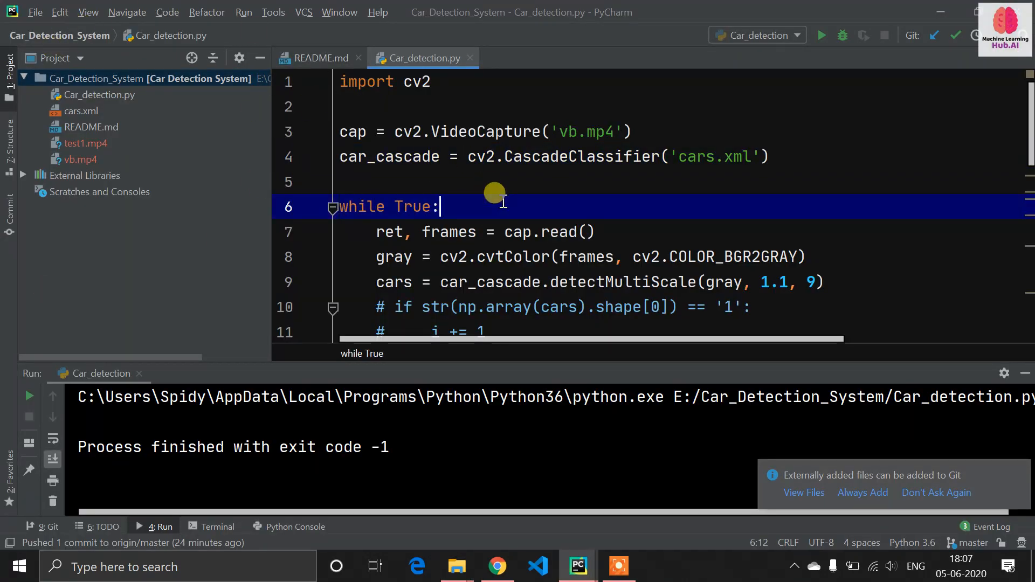
pyautogui.moveTo(142, 48)
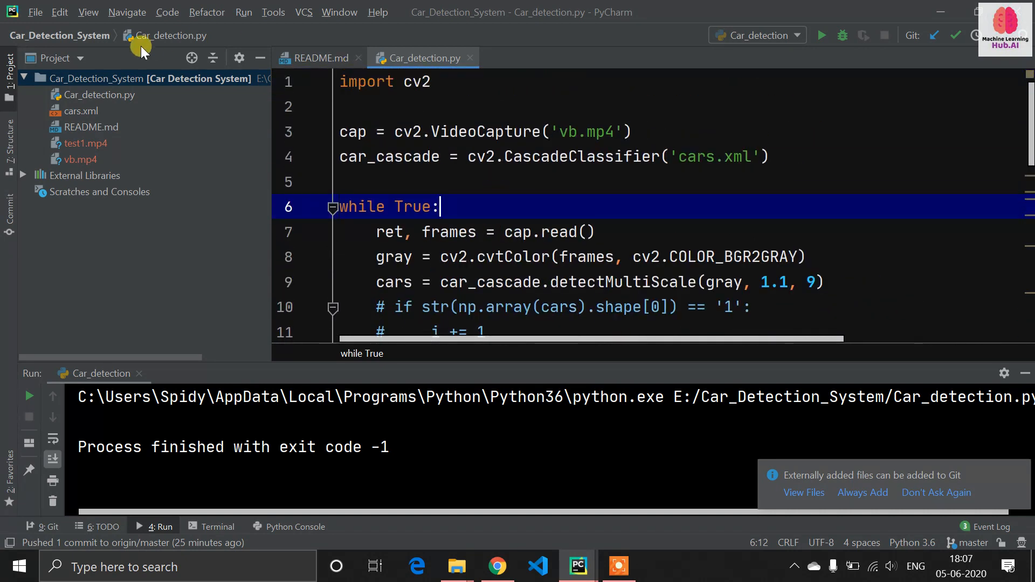
pyautogui.moveTo(503, 104)
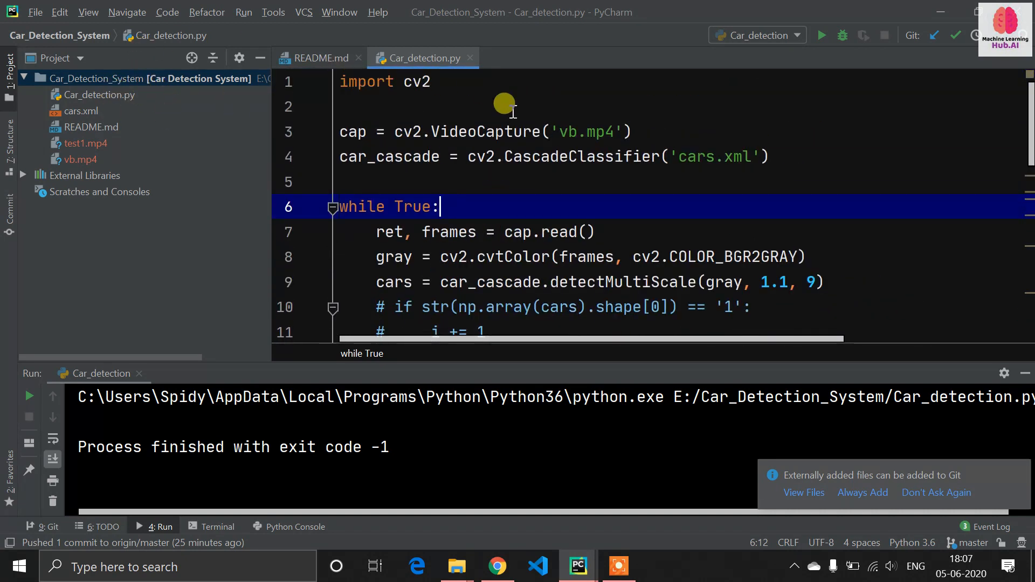
pyautogui.scroll(-3)
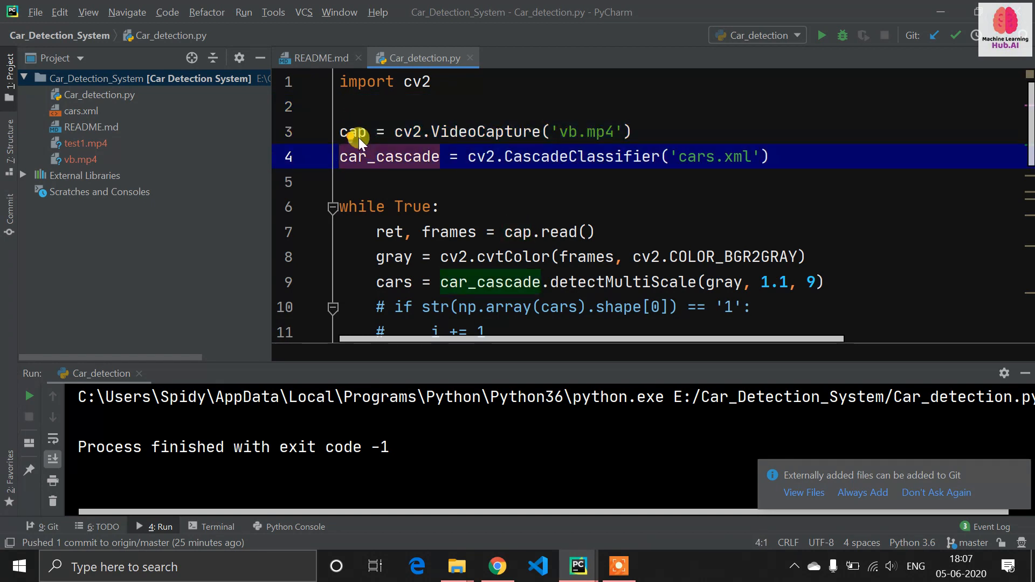
pyautogui.moveTo(84, 58)
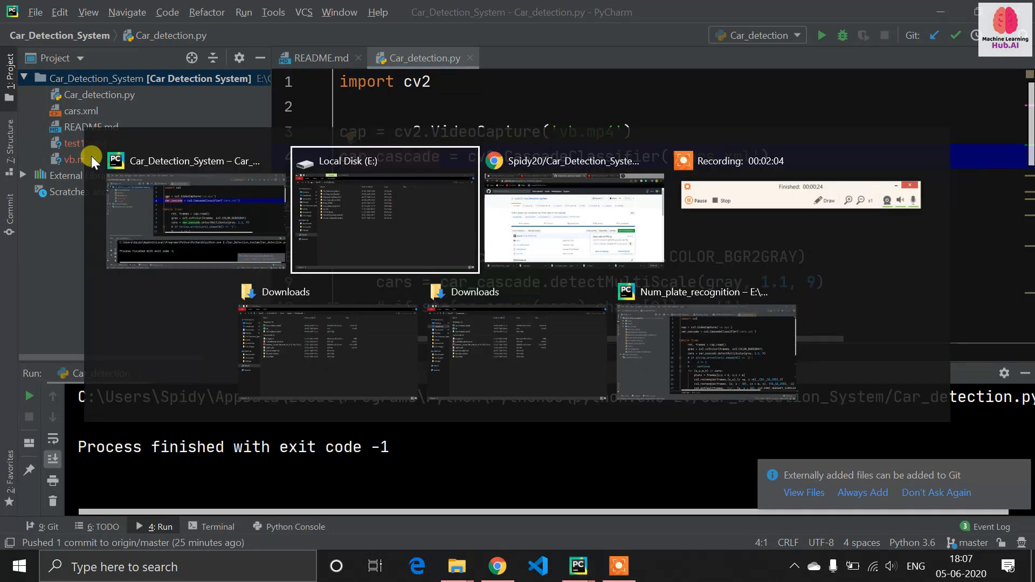
pyautogui.click(384, 211)
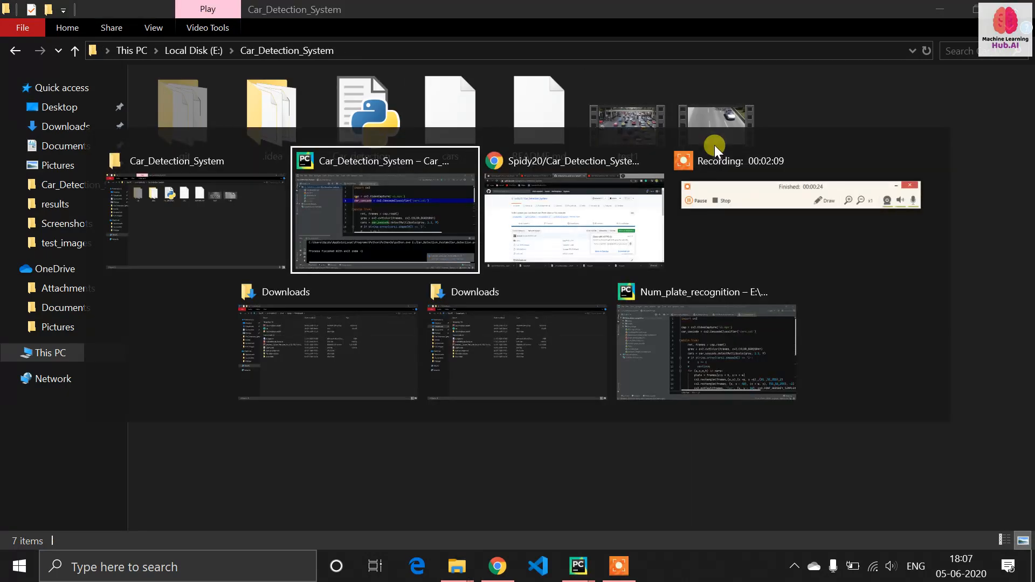
pyautogui.click(385, 210)
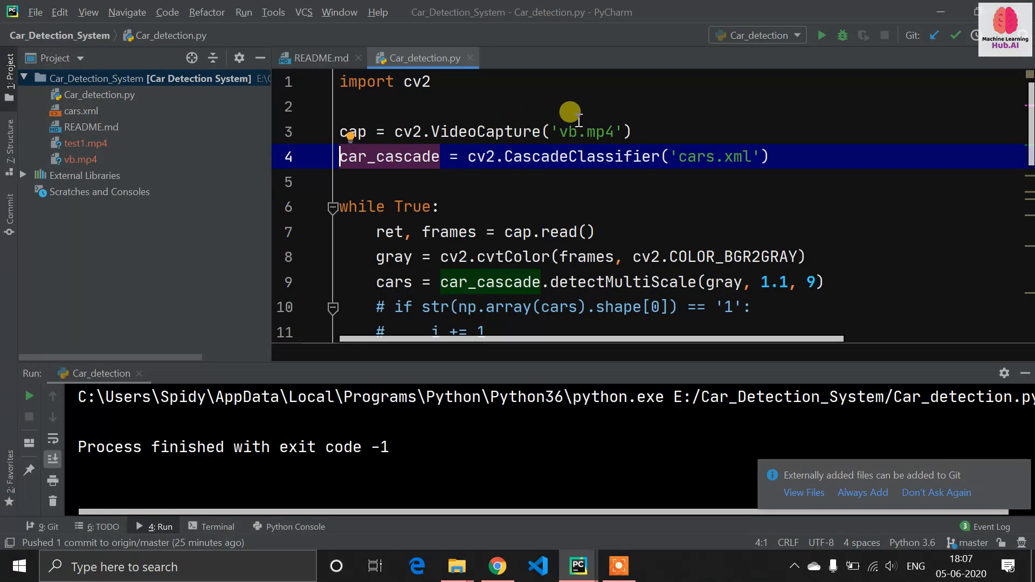
pyautogui.click(340, 183)
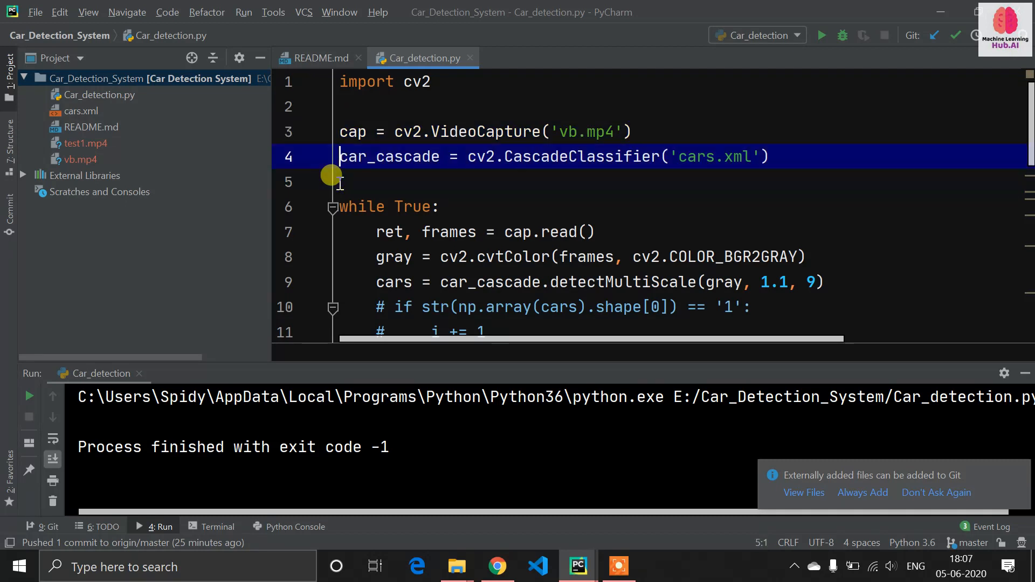
pyautogui.click(341, 182)
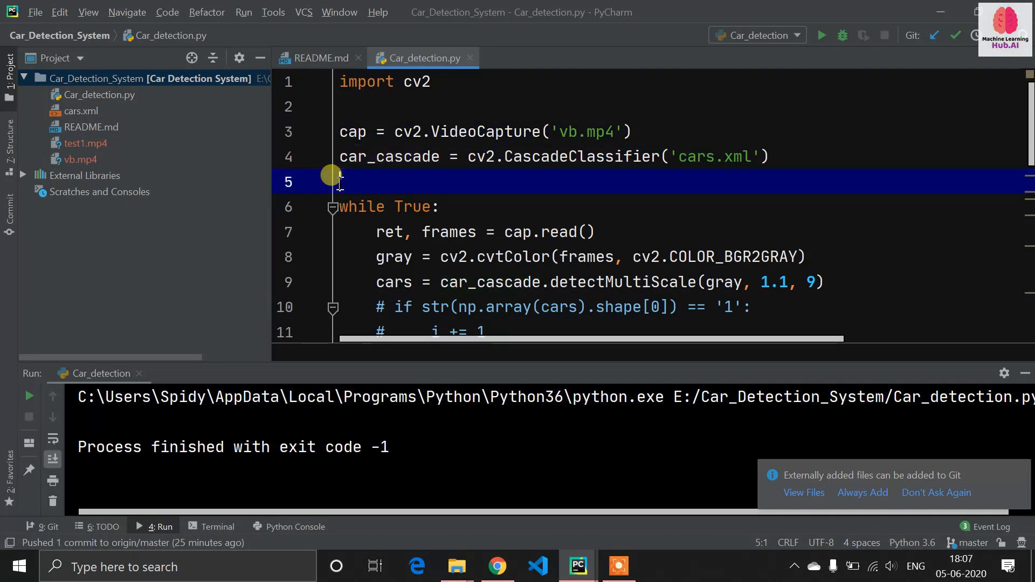
pyautogui.moveTo(713, 136)
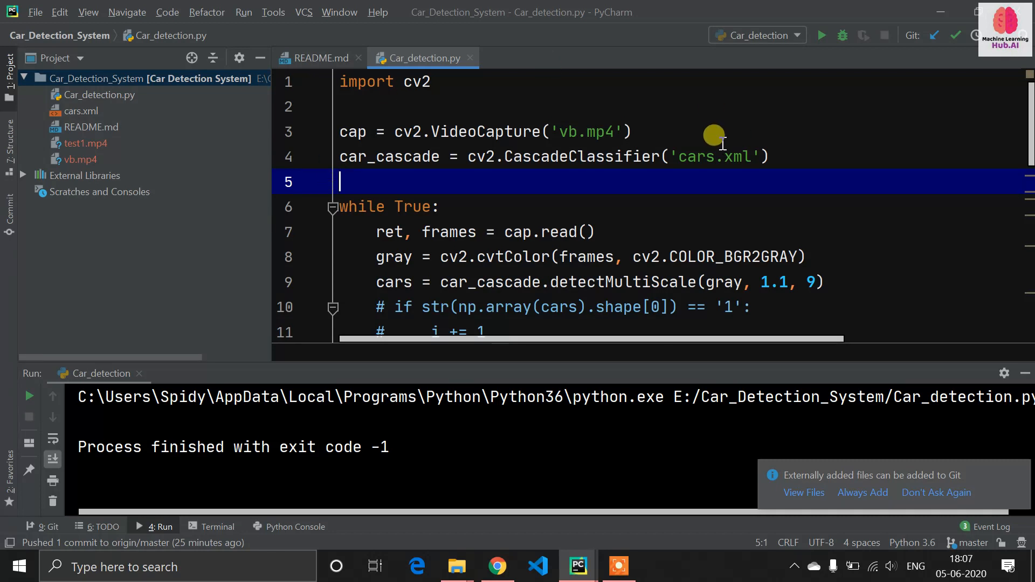
pyautogui.click(687, 156)
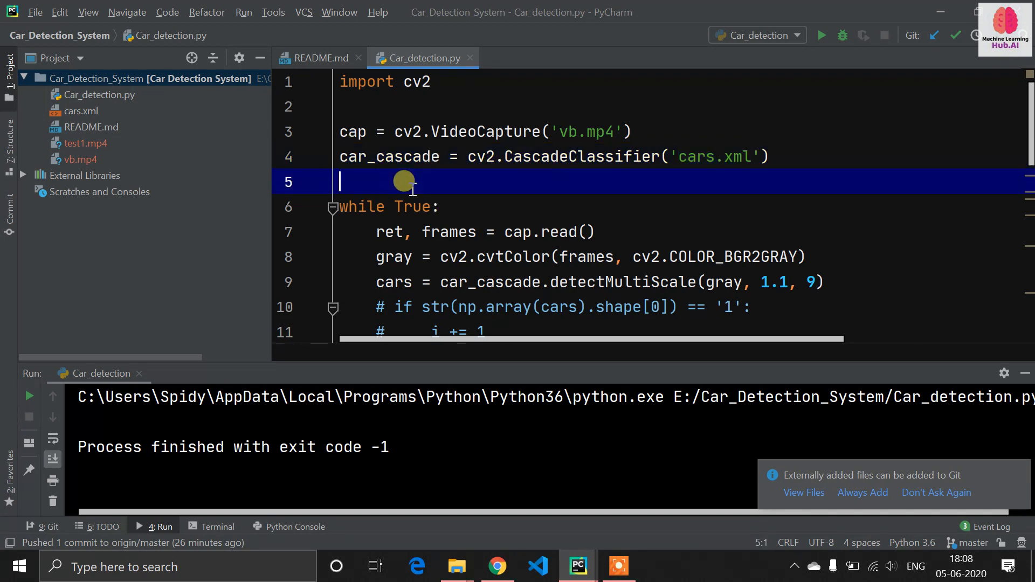
pyautogui.click(362, 207)
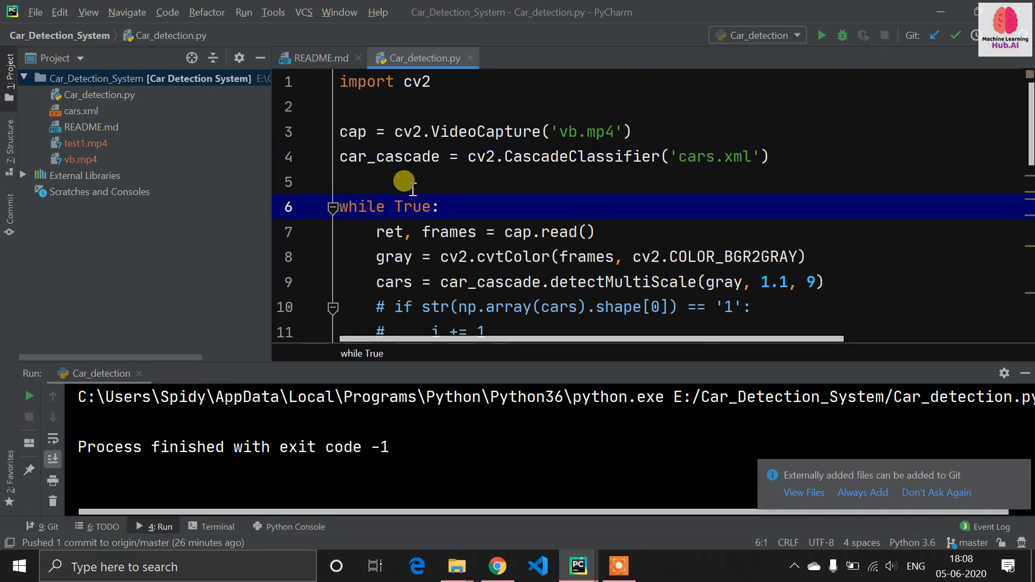
pyautogui.click(402, 181)
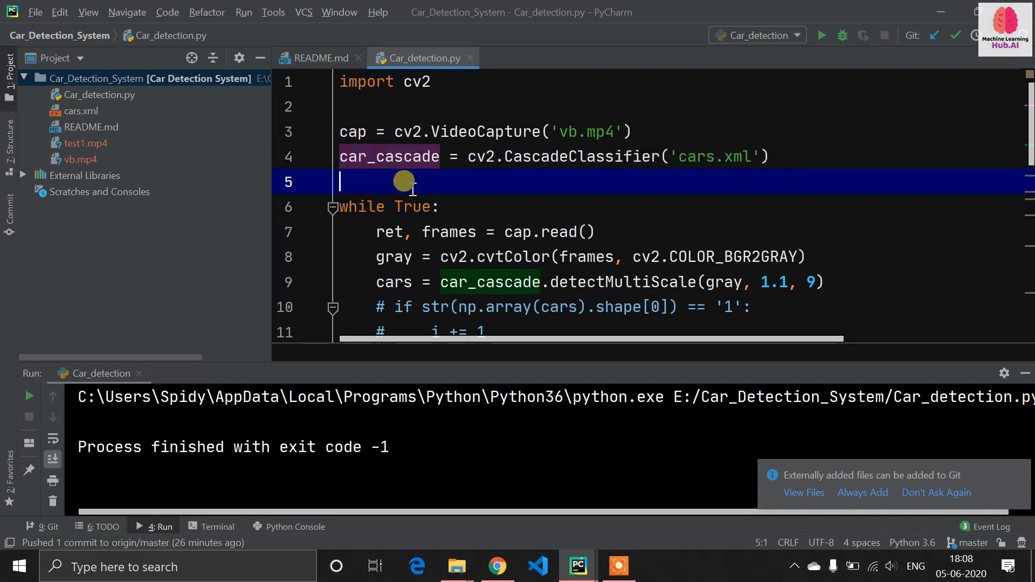
pyautogui.click(482, 231)
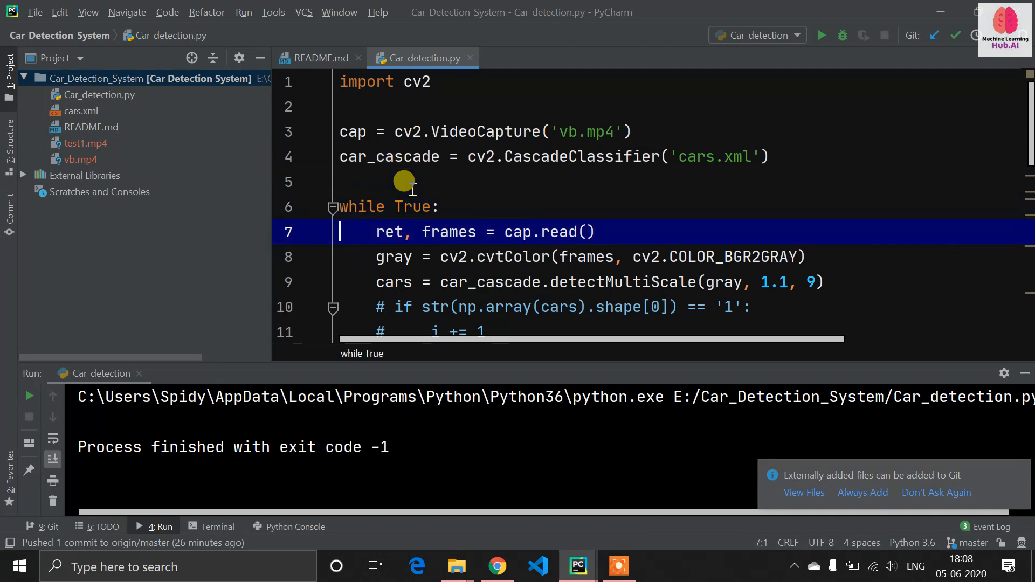
pyautogui.click(363, 207)
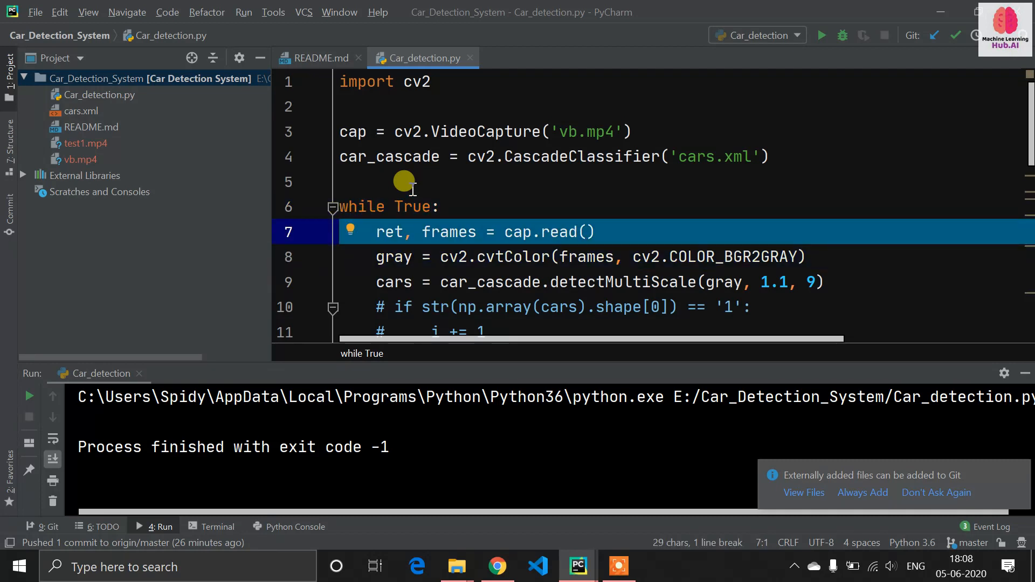
pyautogui.click(529, 257)
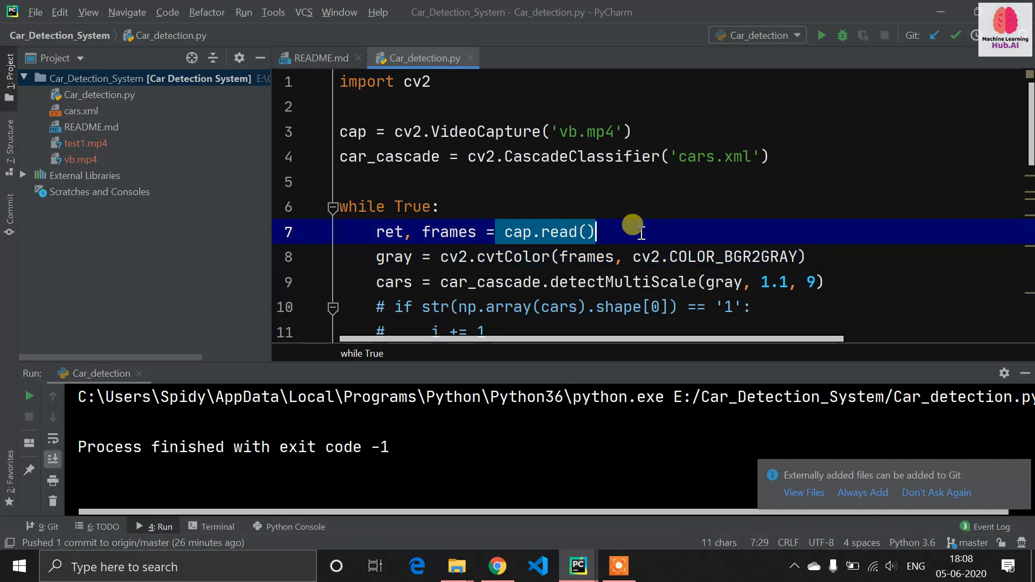
pyautogui.doubleClick(448, 232)
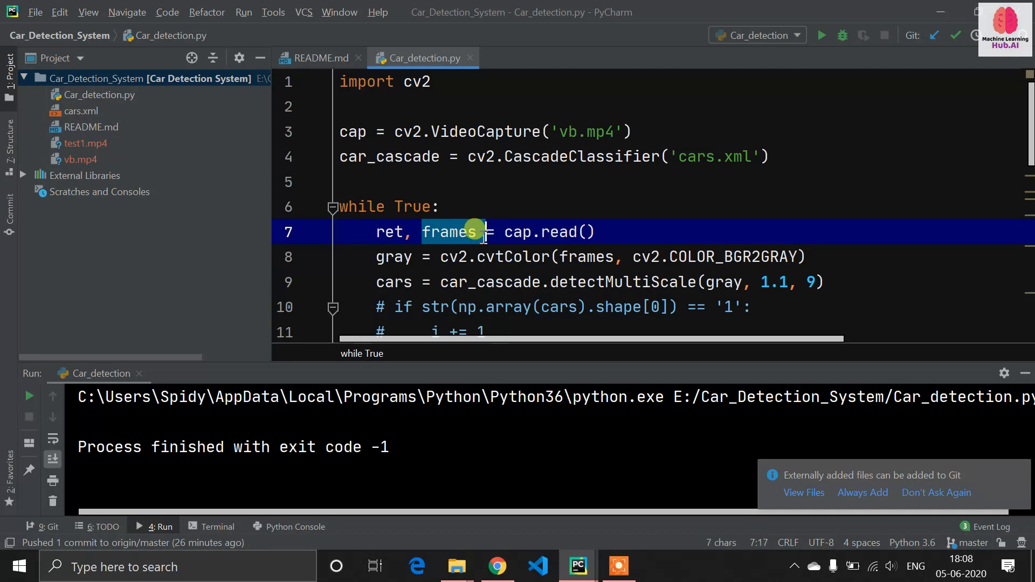
pyautogui.click(398, 232)
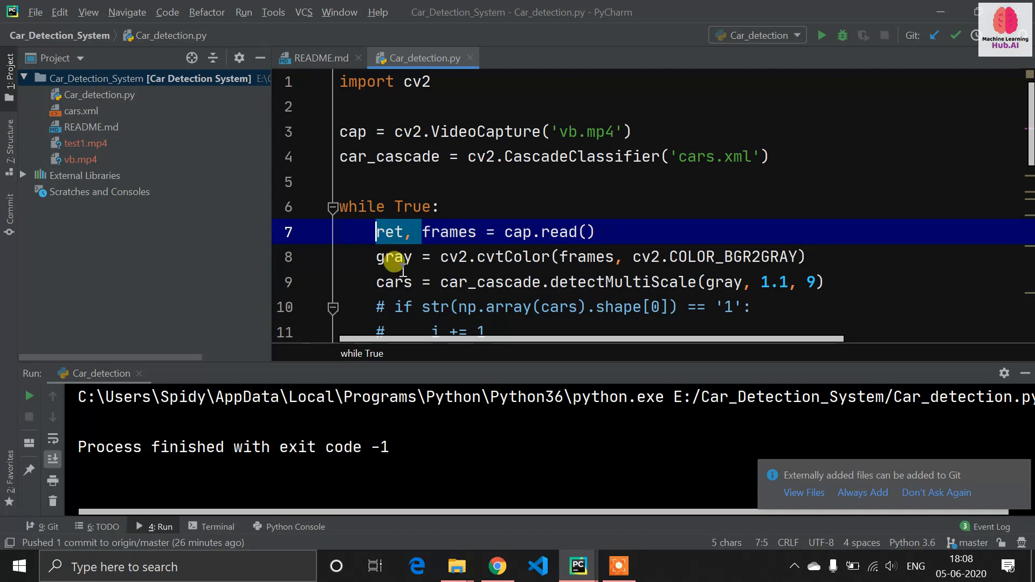
pyautogui.moveTo(551, 258)
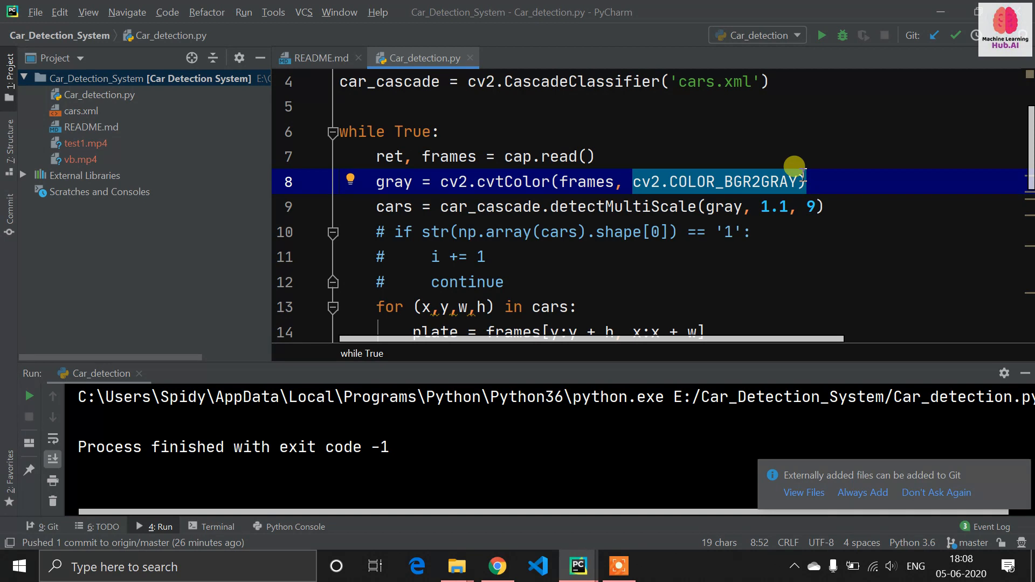
pyautogui.moveTo(471, 240)
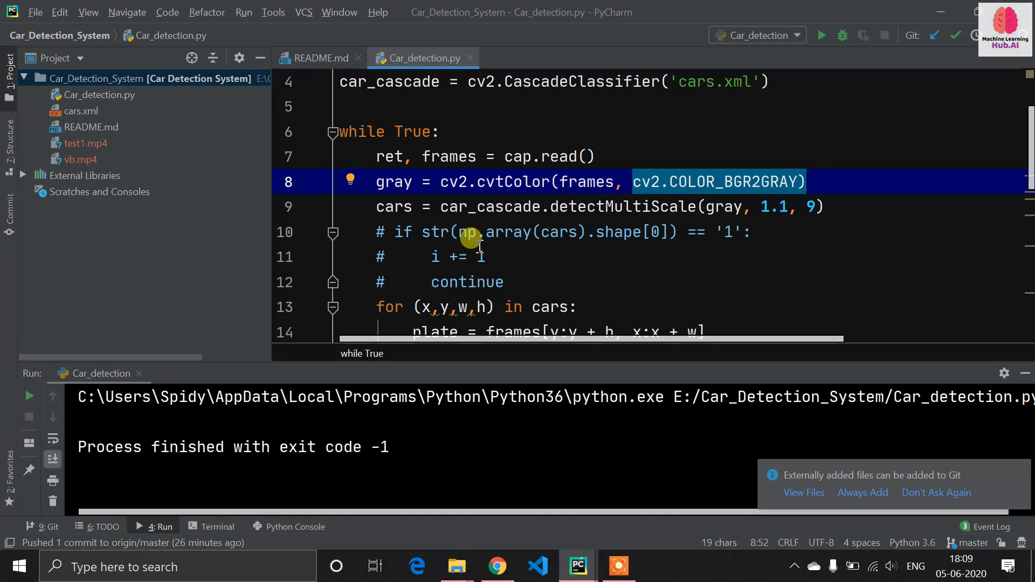
pyautogui.click(478, 257)
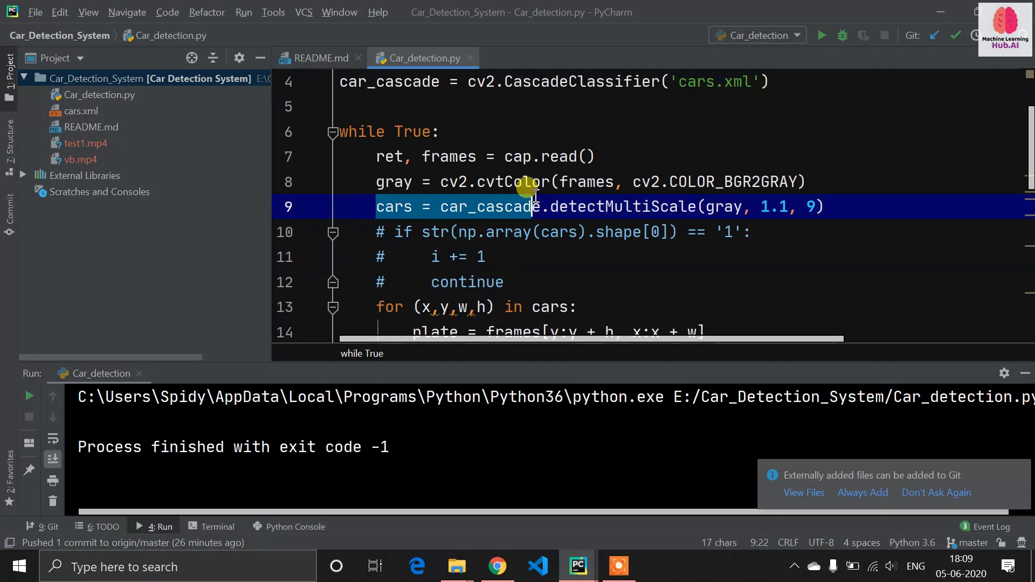
pyautogui.click(584, 232)
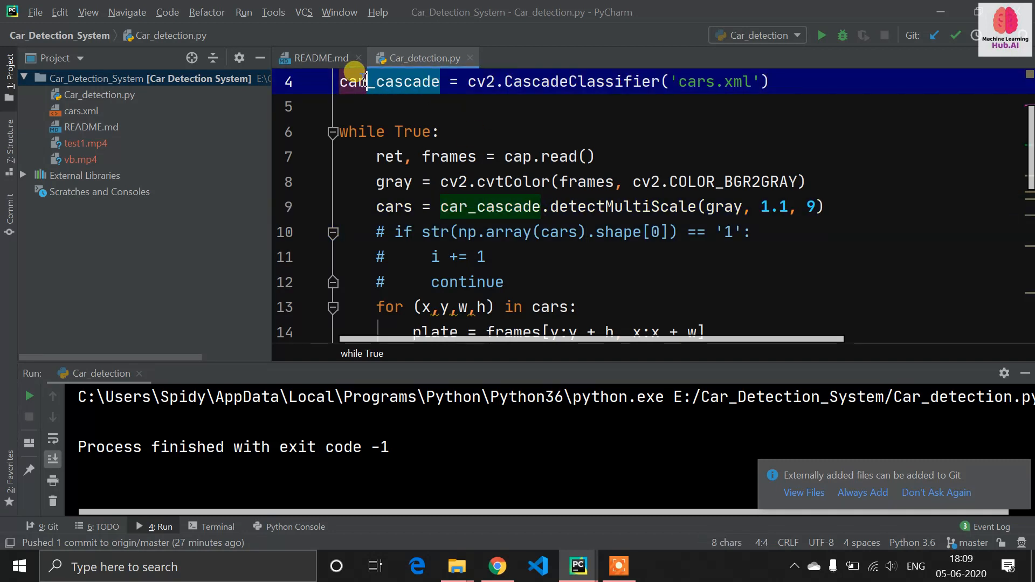
pyautogui.click(644, 232)
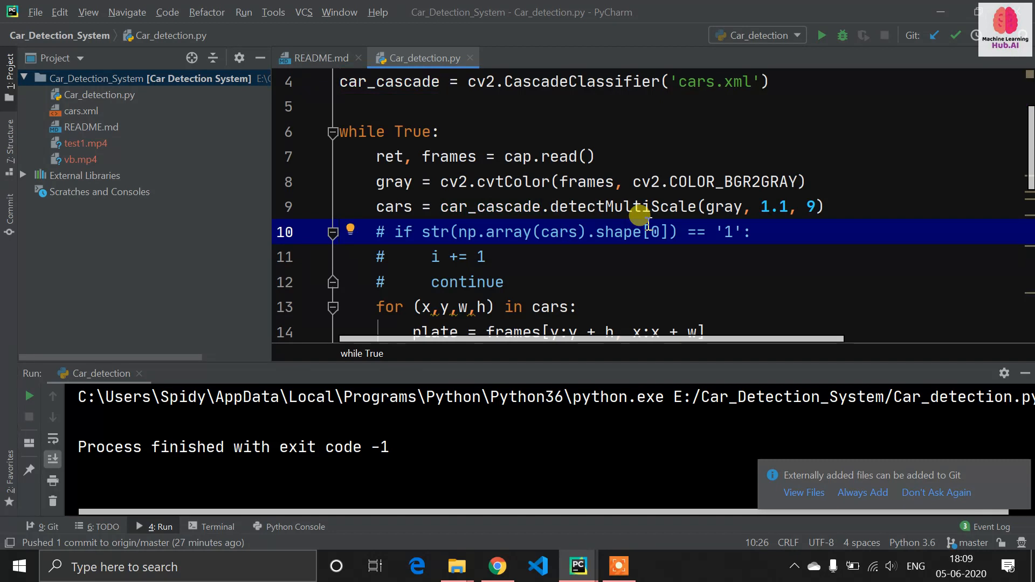
pyautogui.moveTo(722, 207)
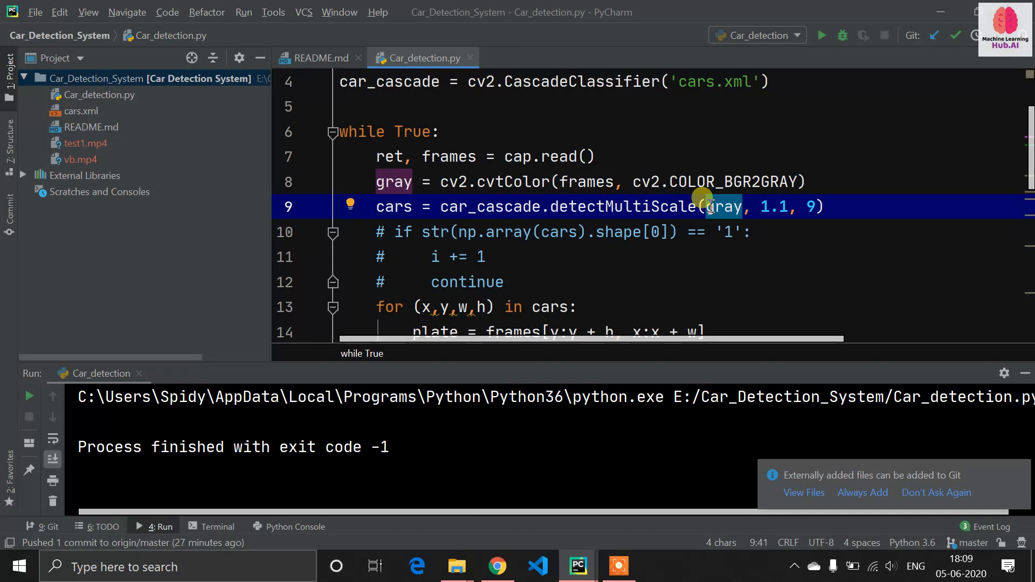
pyautogui.moveTo(768, 245)
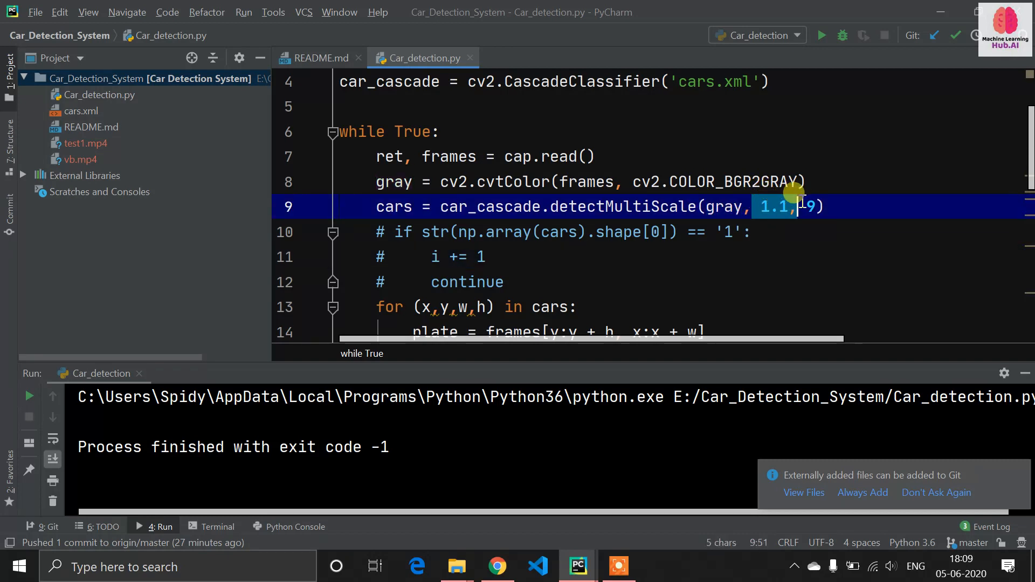
pyautogui.write('9')
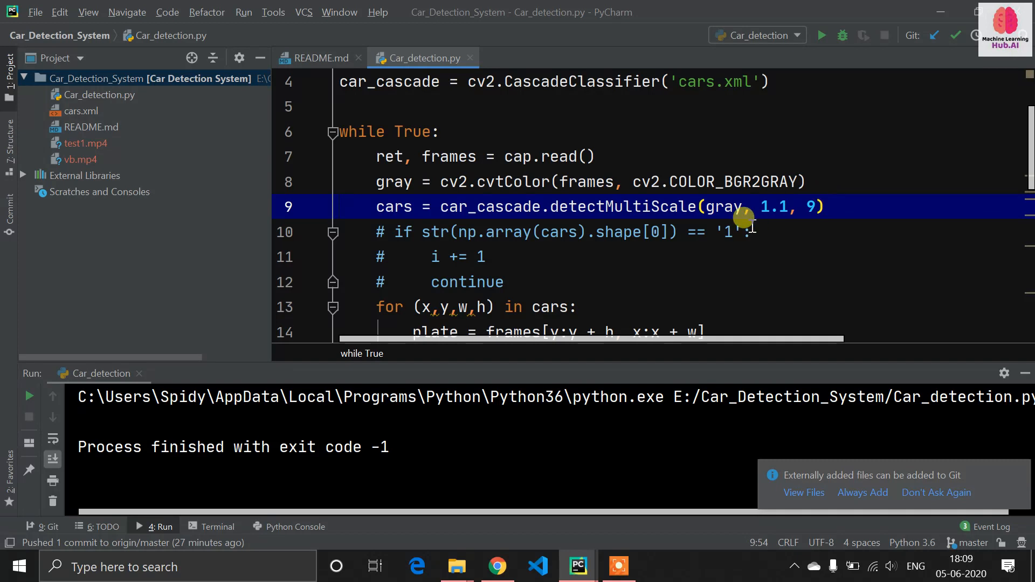
pyautogui.scroll(-3)
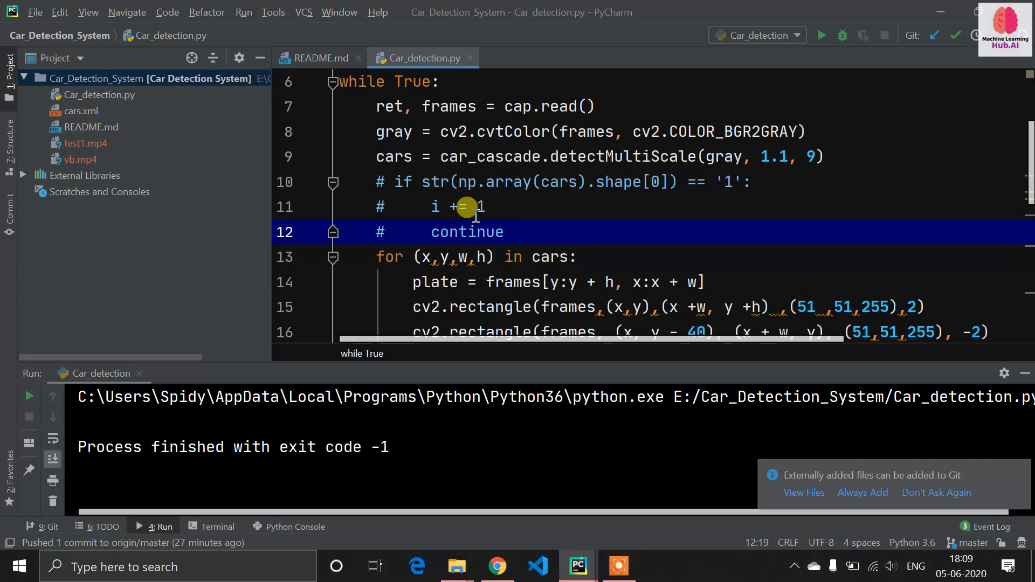
pyautogui.moveTo(519, 225)
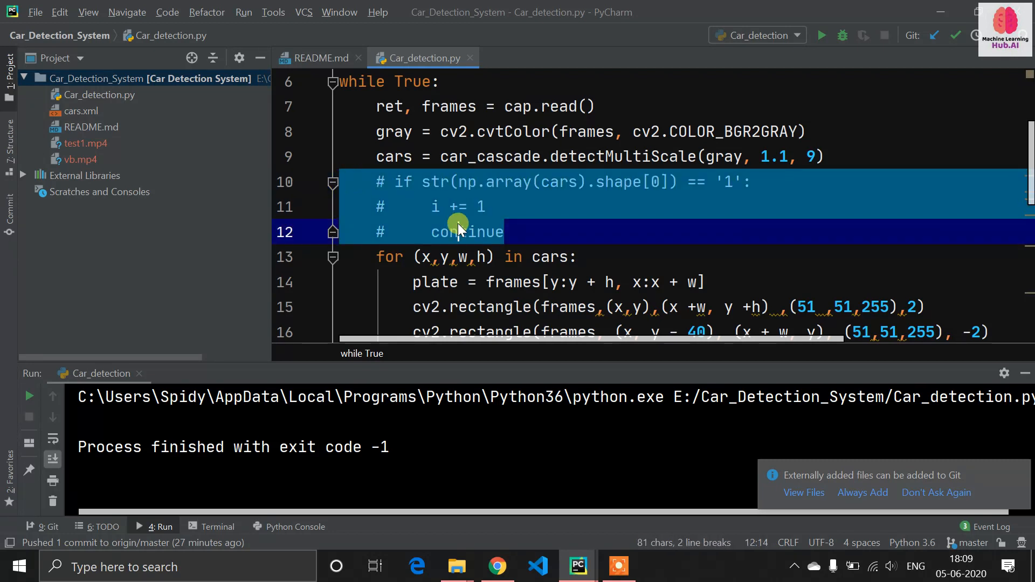
pyautogui.scroll(-3)
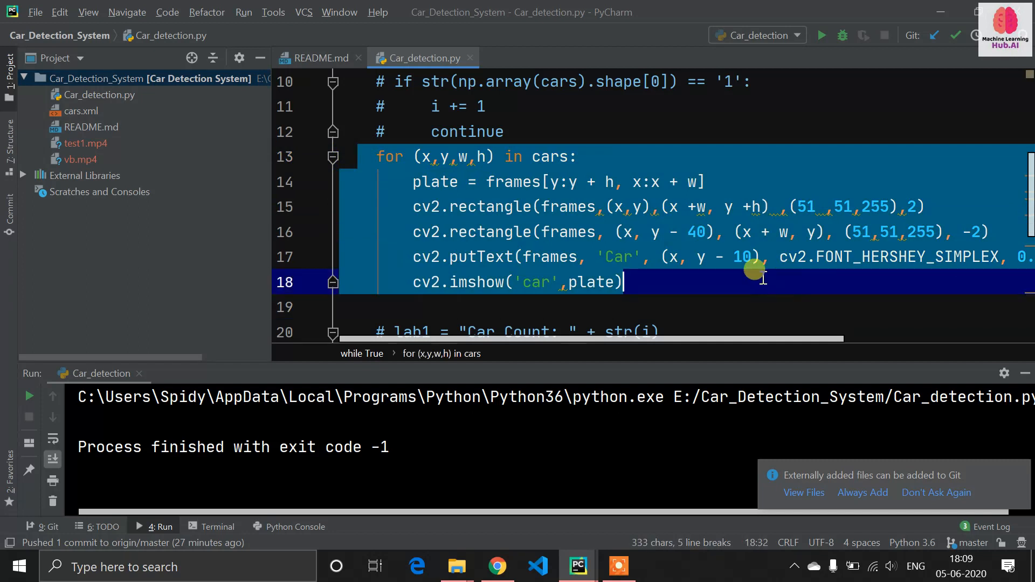
pyautogui.scroll(3)
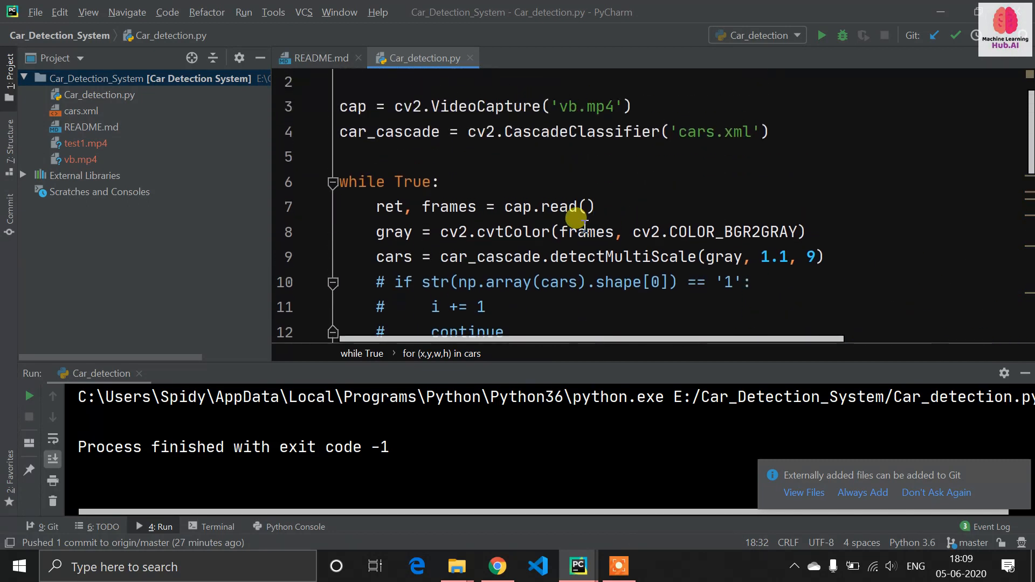
pyautogui.click(396, 256)
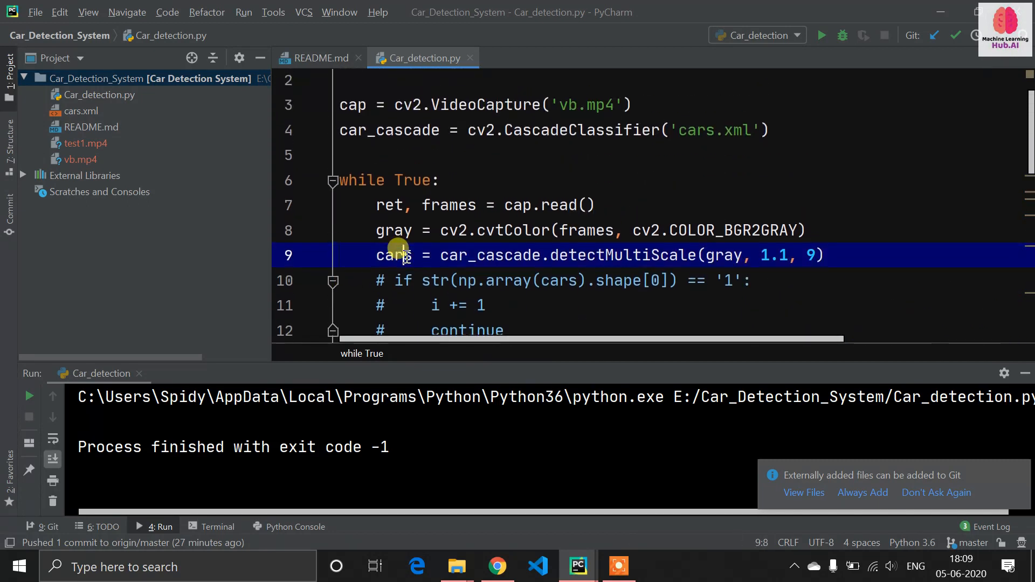
pyautogui.scroll(-3)
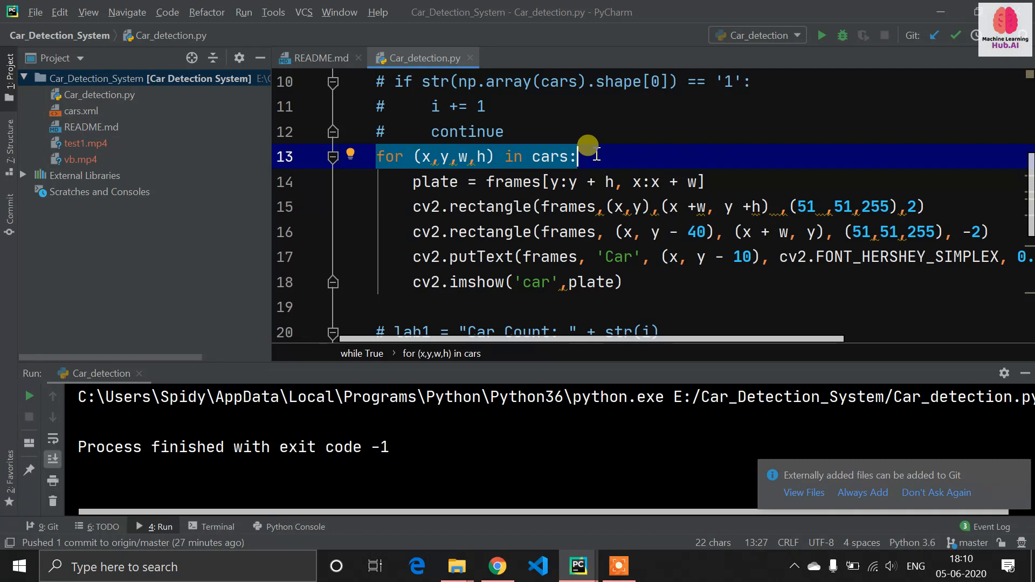
pyautogui.click(534, 156)
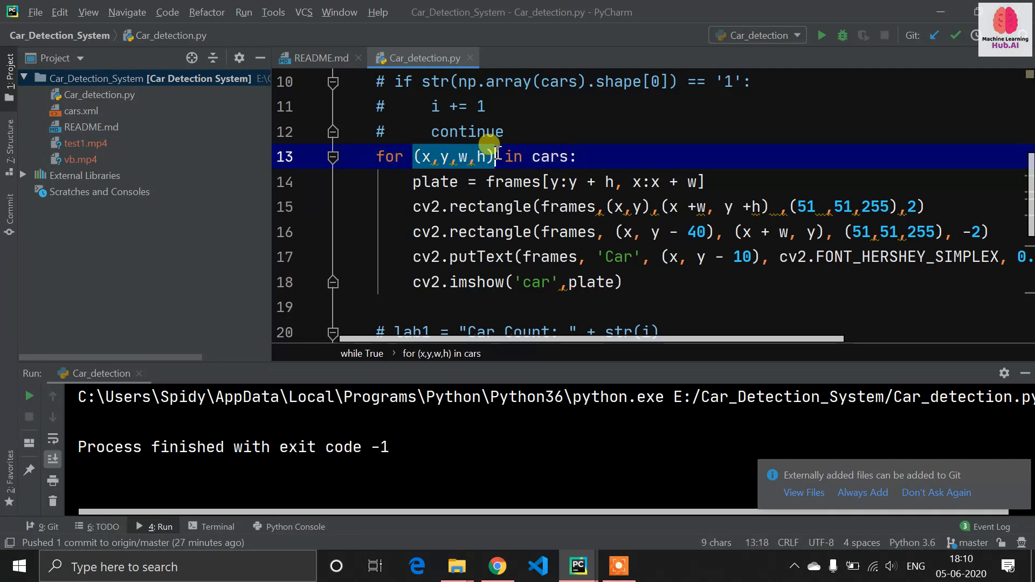
pyautogui.moveTo(436, 187)
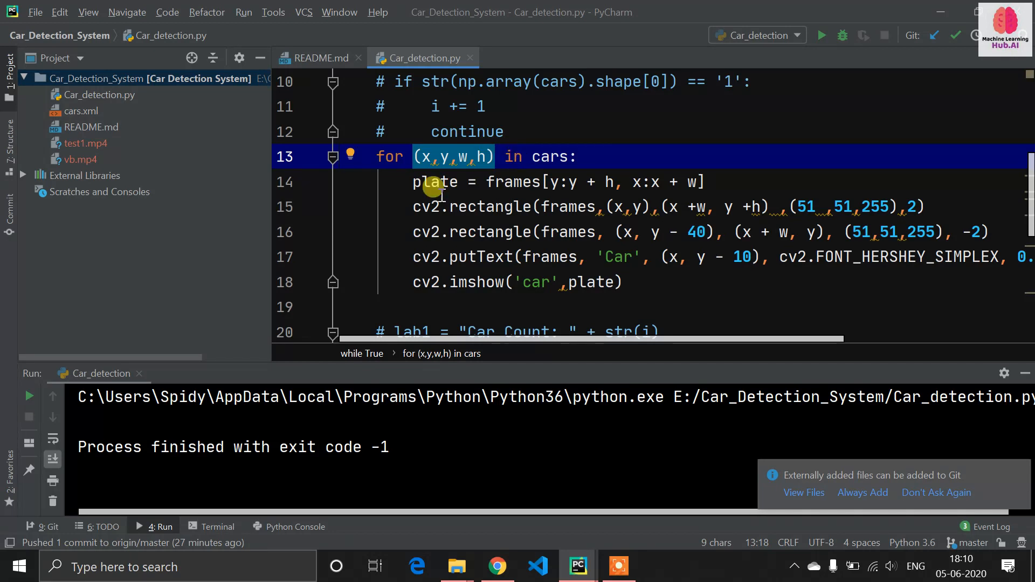
pyautogui.click(417, 207)
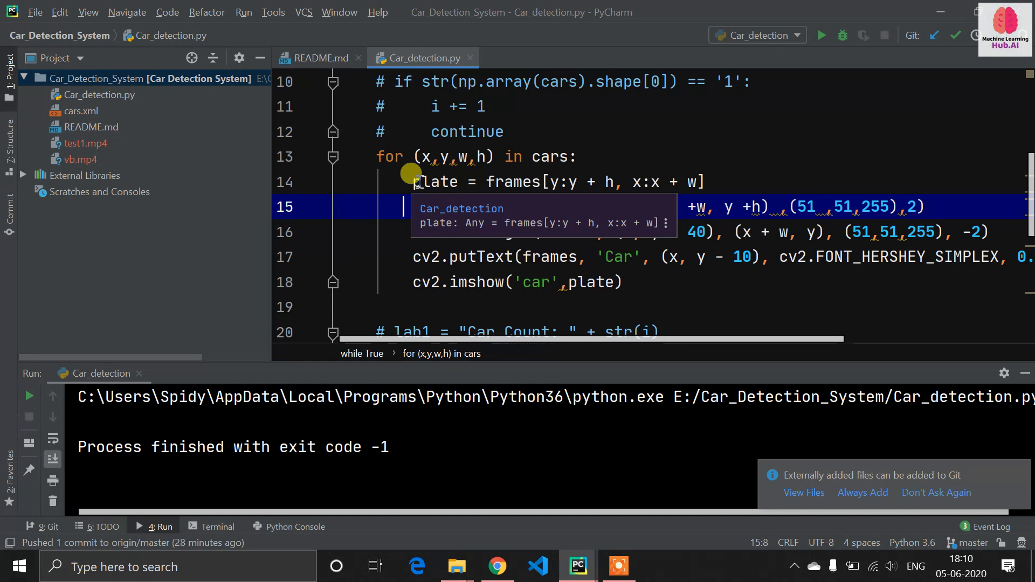
pyautogui.moveTo(516, 236)
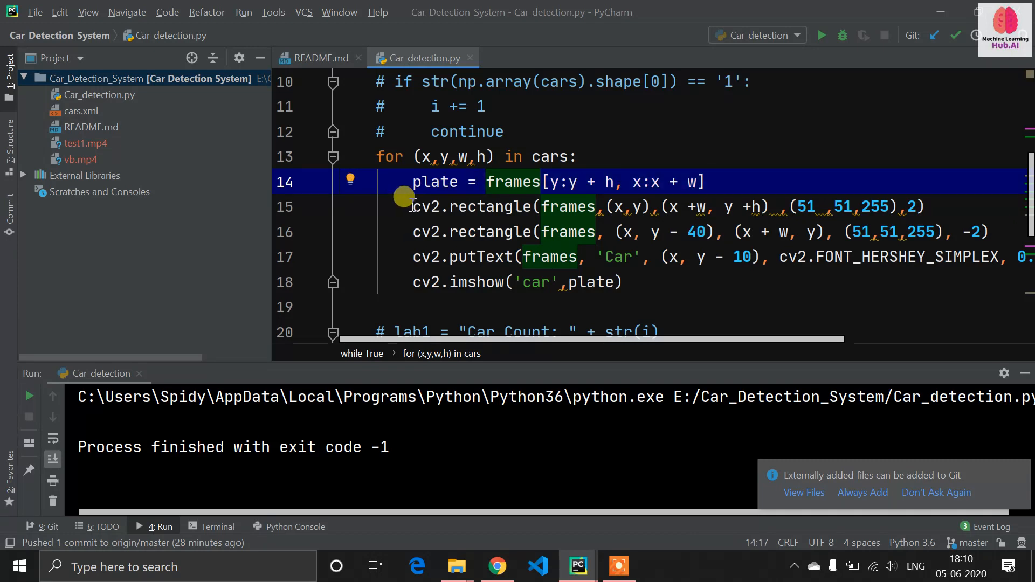
pyautogui.click(416, 207)
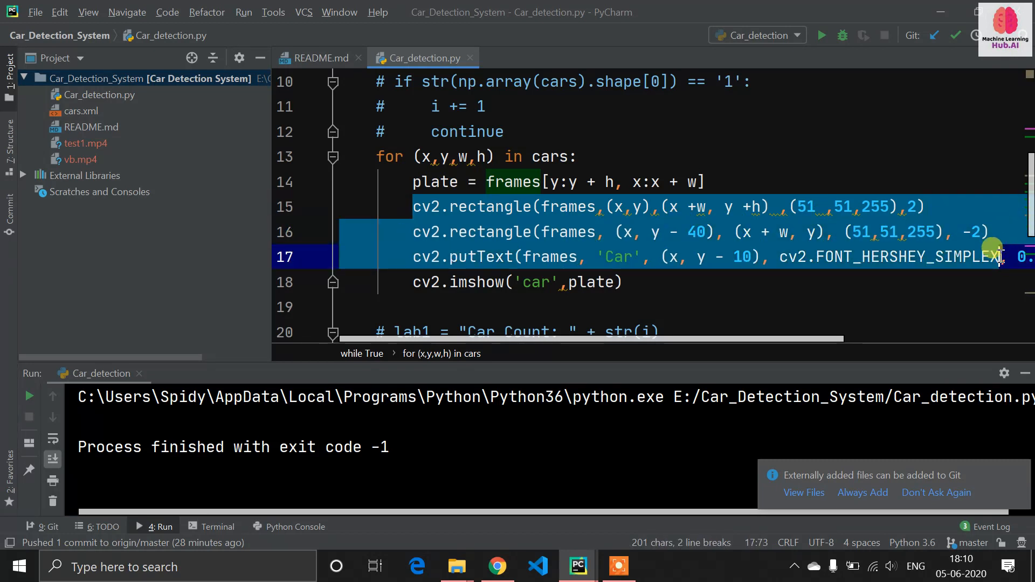
pyautogui.click(508, 305)
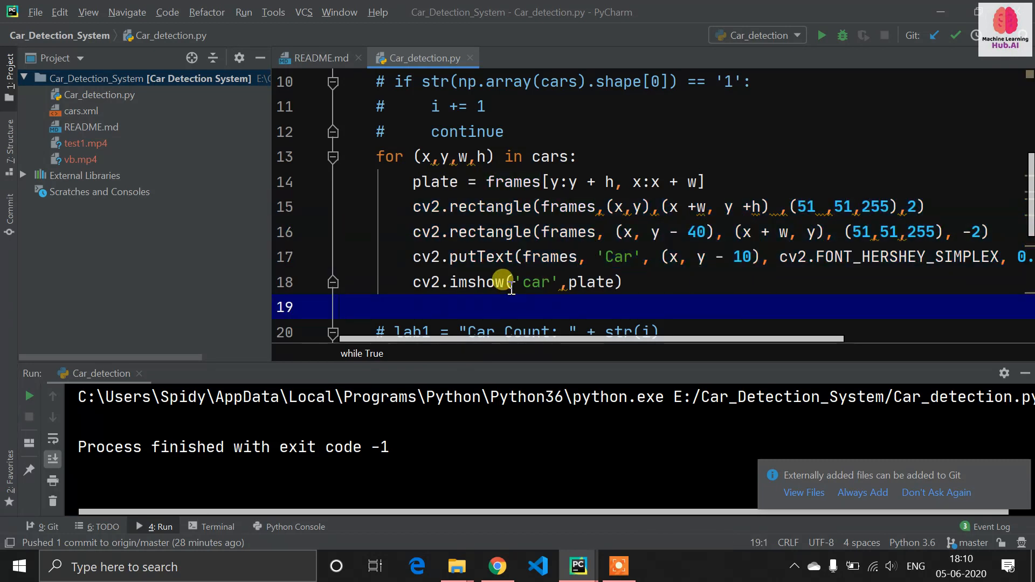
pyautogui.scroll(-3)
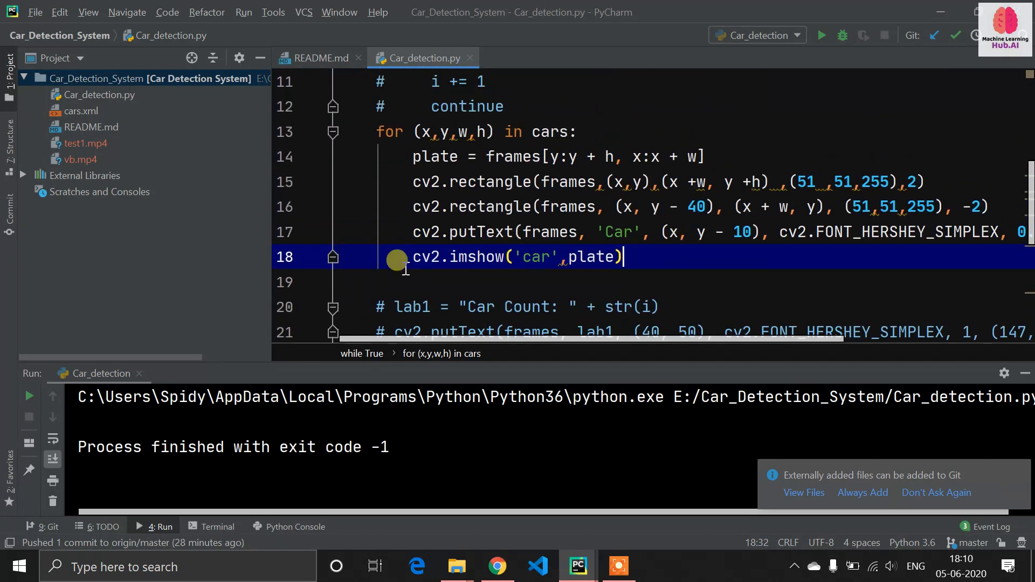
pyautogui.scroll(-3)
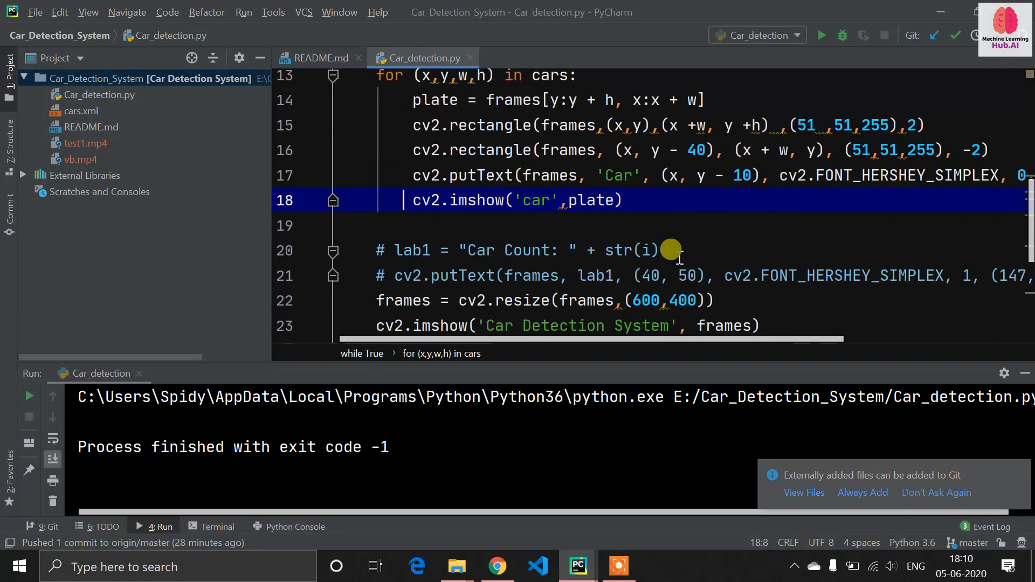
pyautogui.scroll(-3)
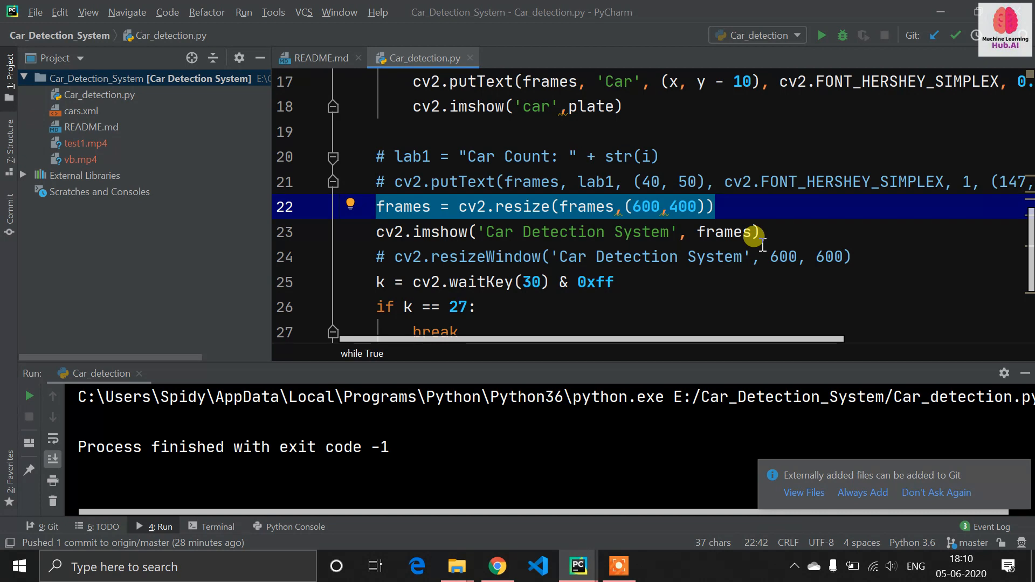
pyautogui.click(393, 207)
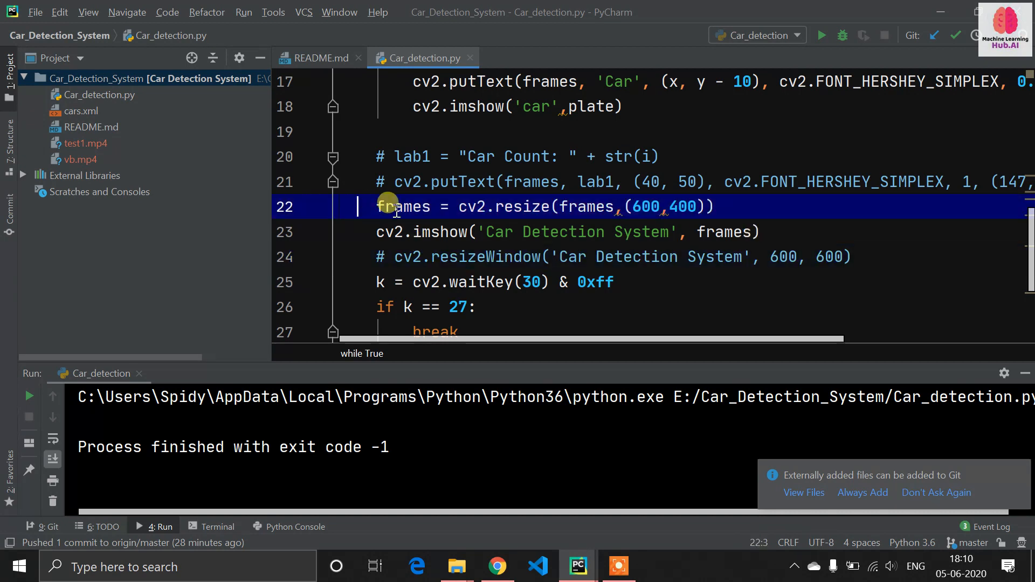
pyautogui.moveTo(363, 224)
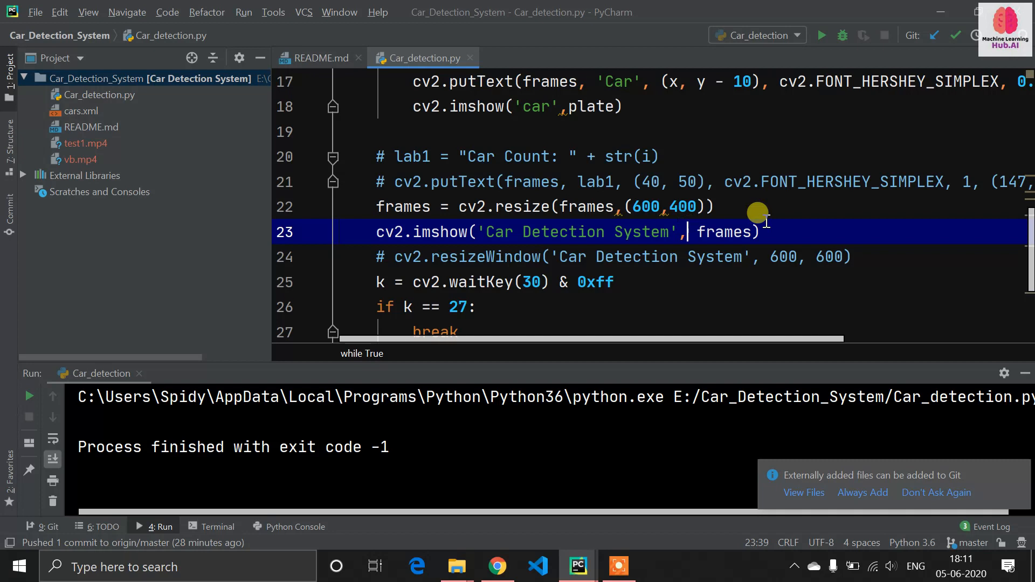
pyautogui.scroll(-3)
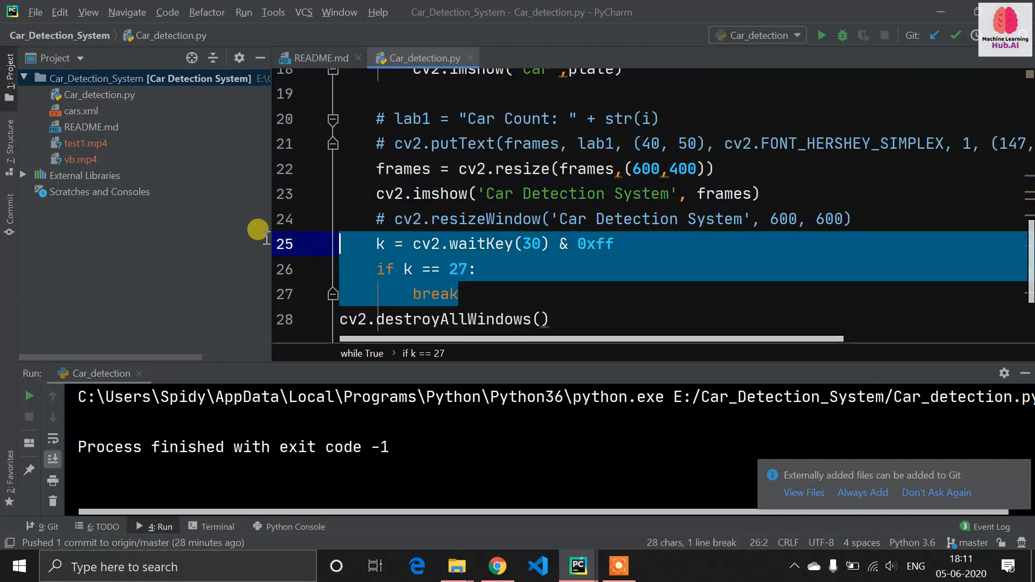
pyautogui.click(507, 315)
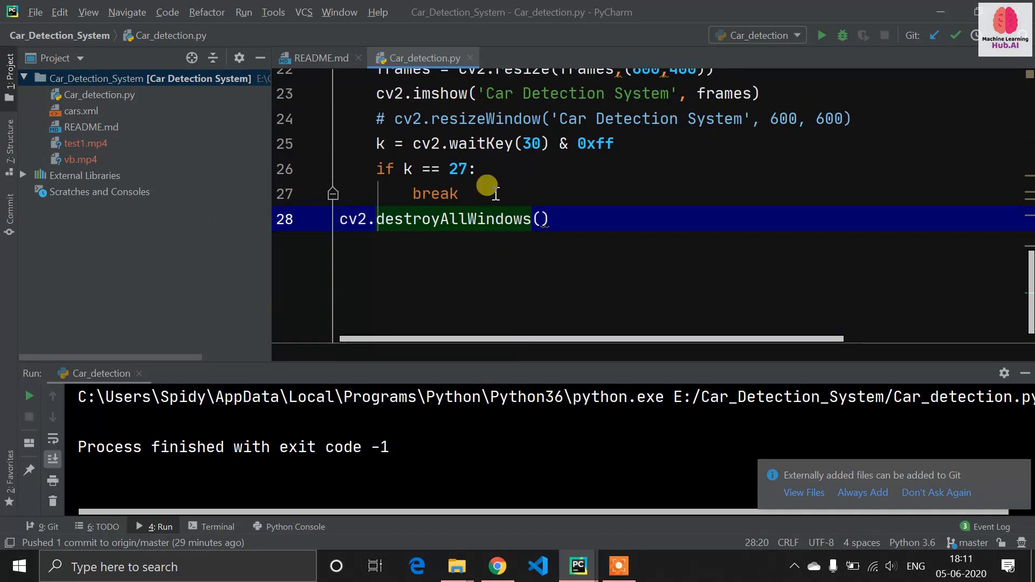
pyautogui.scroll(3)
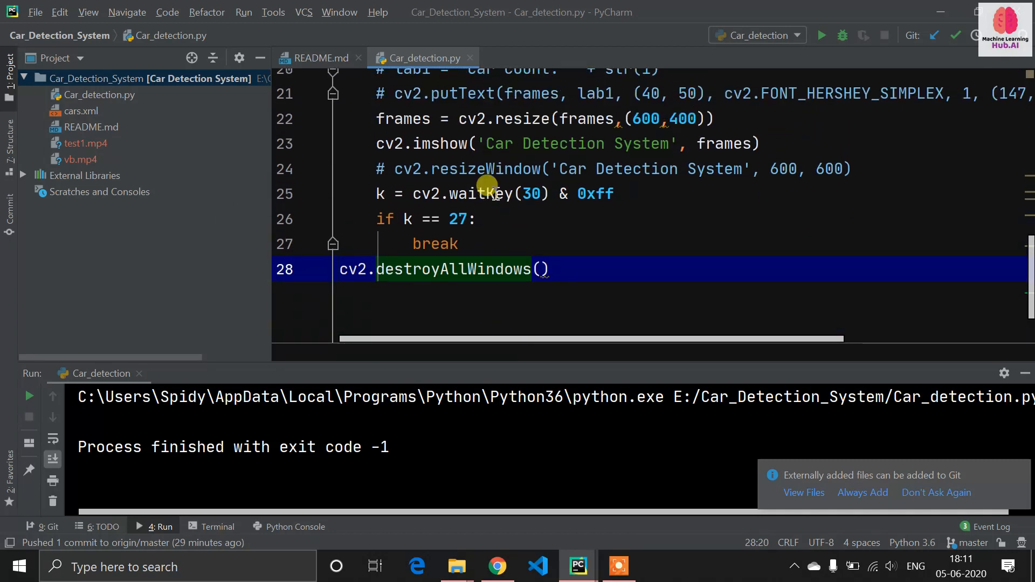
# Run Car_detection.py on vb.mp4 and show the detection and cropped car windows.
pyautogui.rightClick(485, 188)
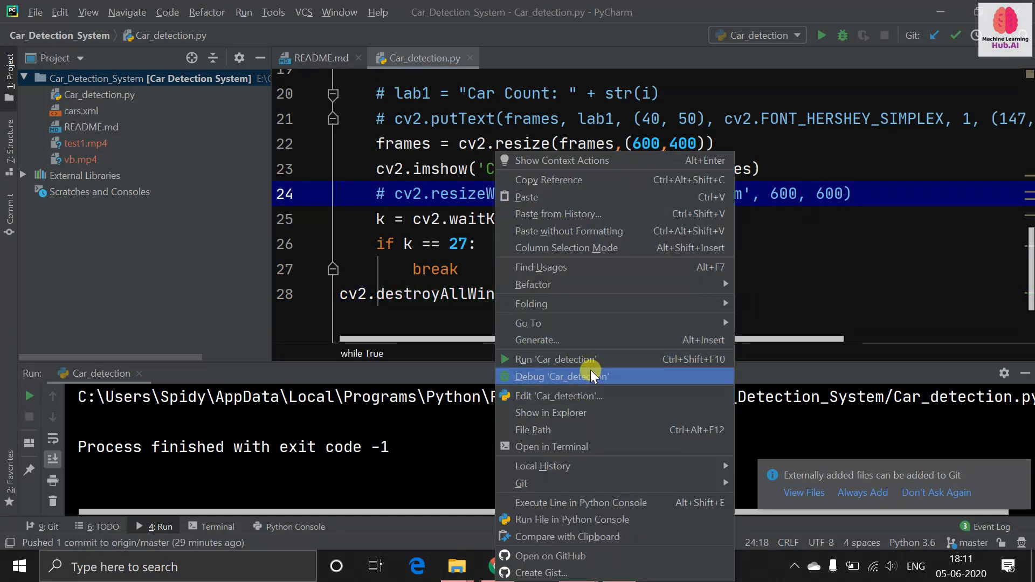
pyautogui.click(556, 359)
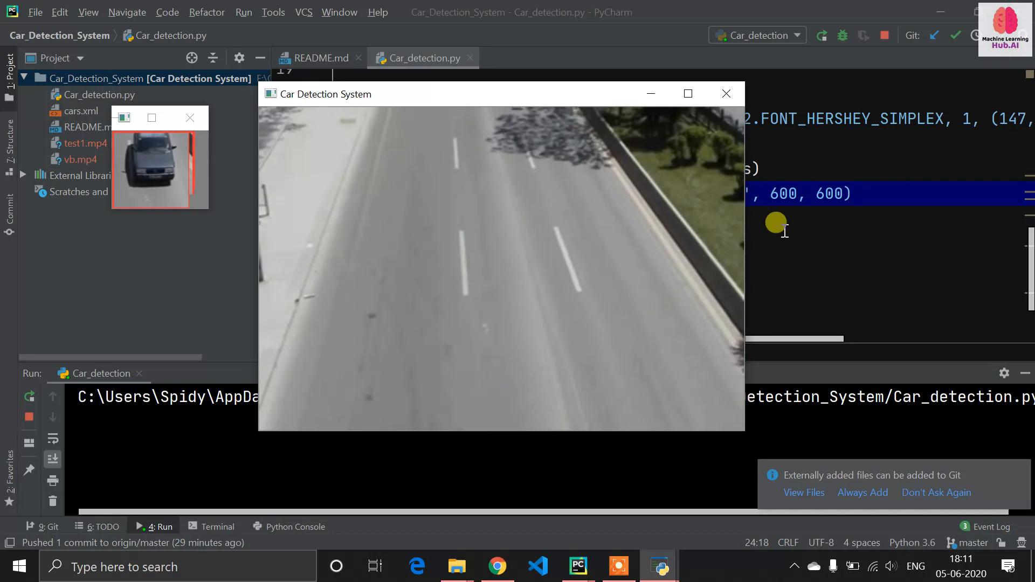
pyautogui.click(725, 93)
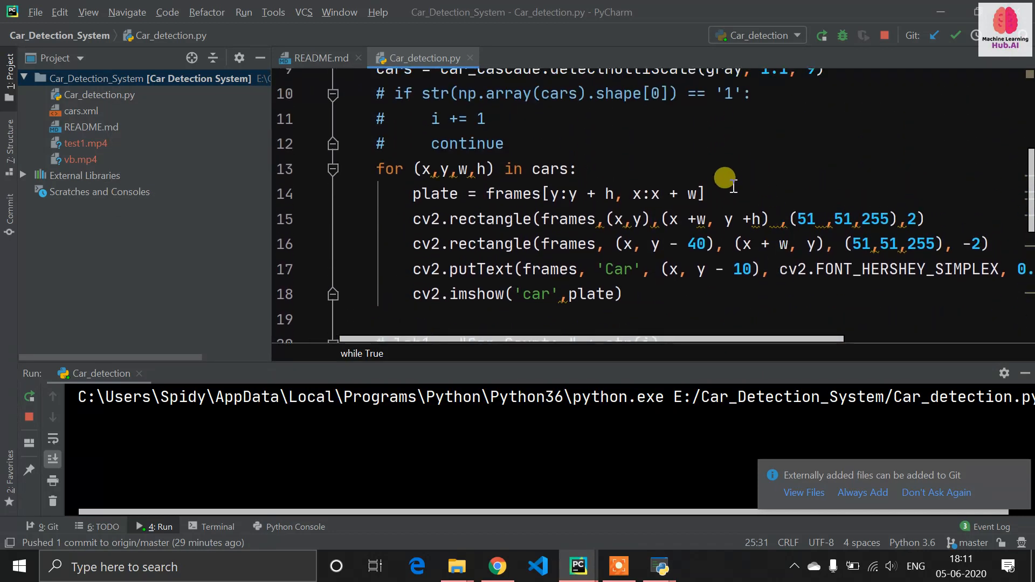
pyautogui.click(436, 193)
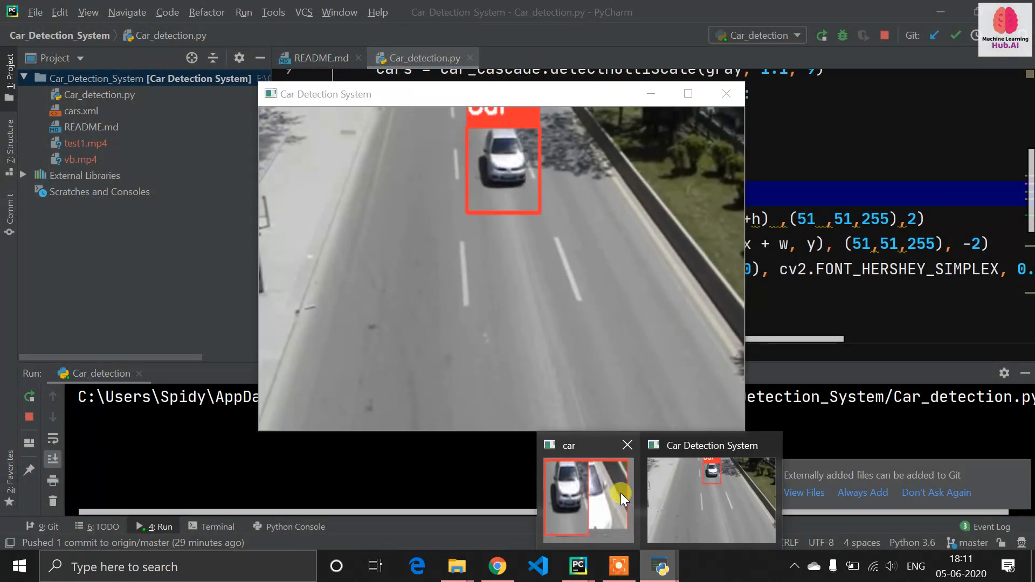
pyautogui.click(586, 498)
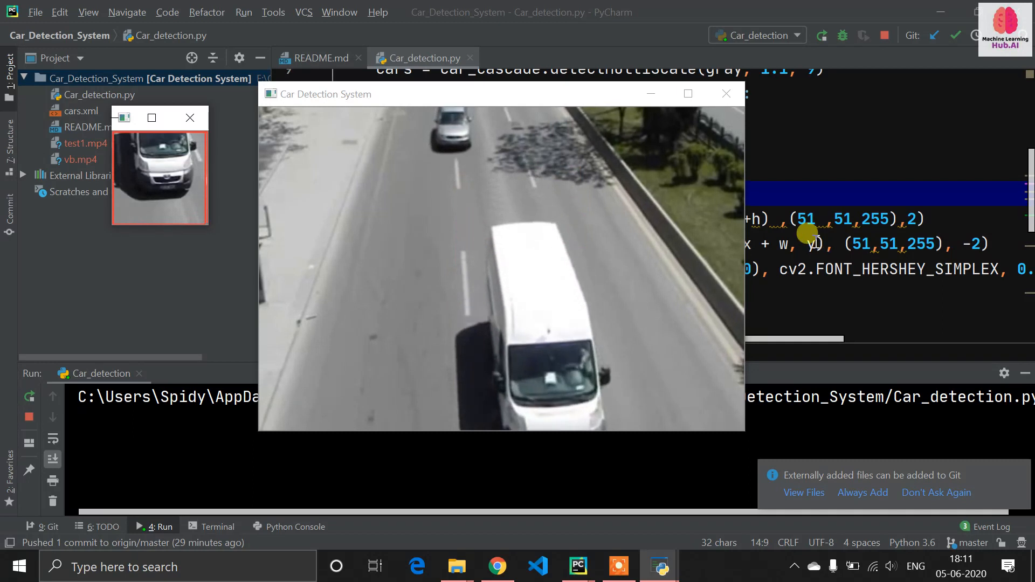
# Return to the code and point out the line that shows the cropped car image.
pyautogui.click(725, 94)
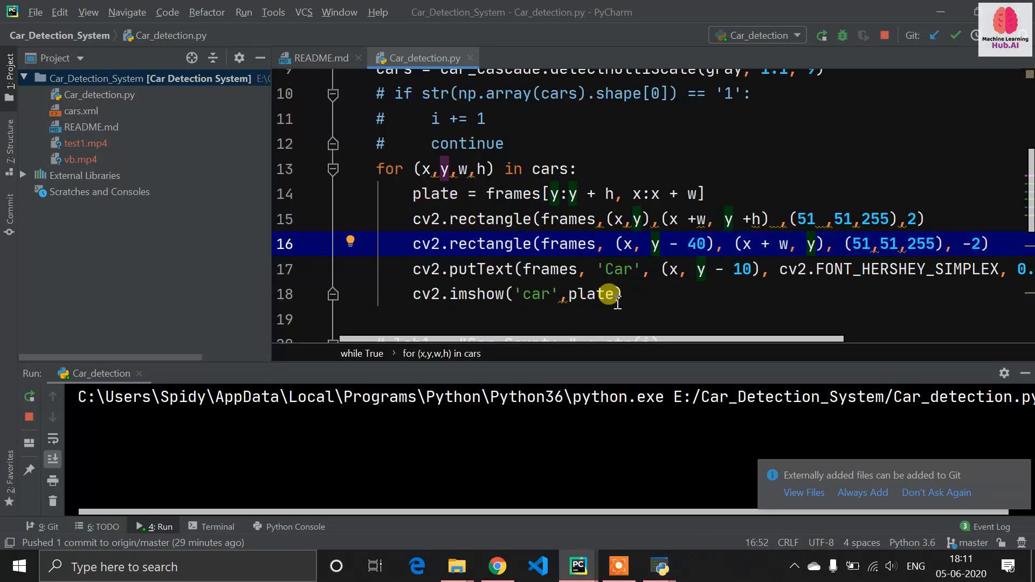
pyautogui.click(528, 294)
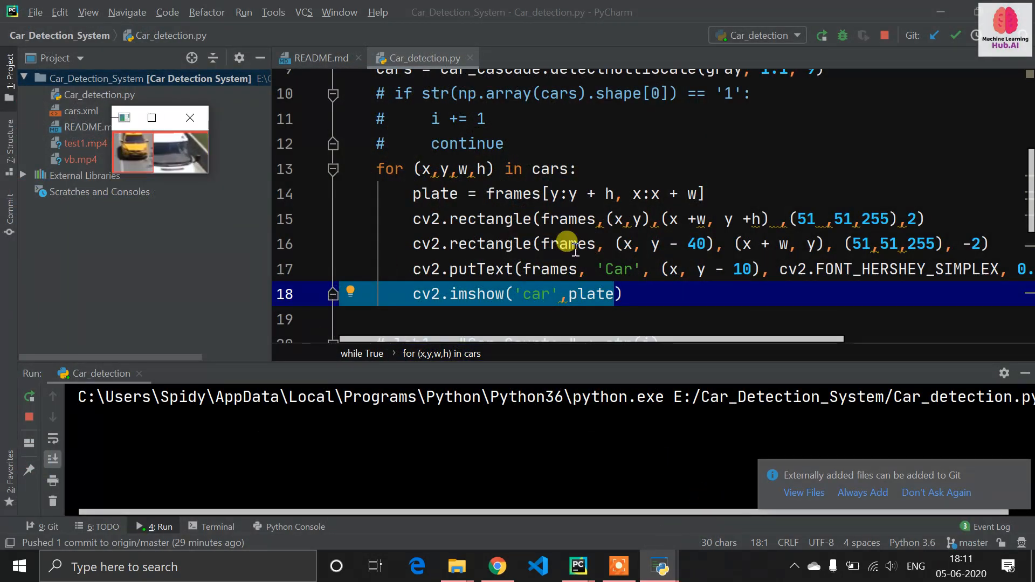
pyautogui.scroll(-3)
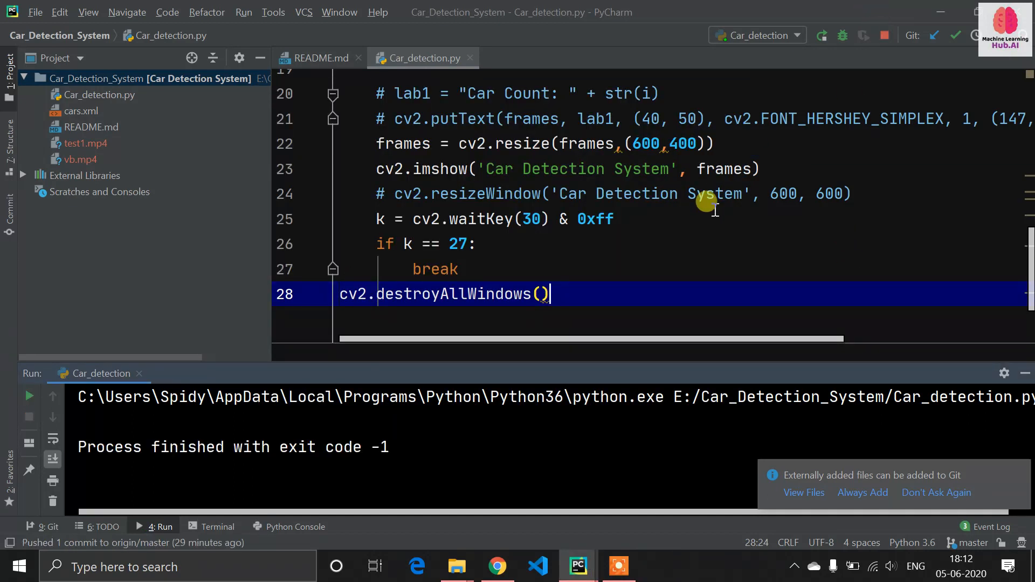
# Change the VideoCapture source on line 3 from vb.mp4 to test1.mp4.
pyautogui.scroll(3)
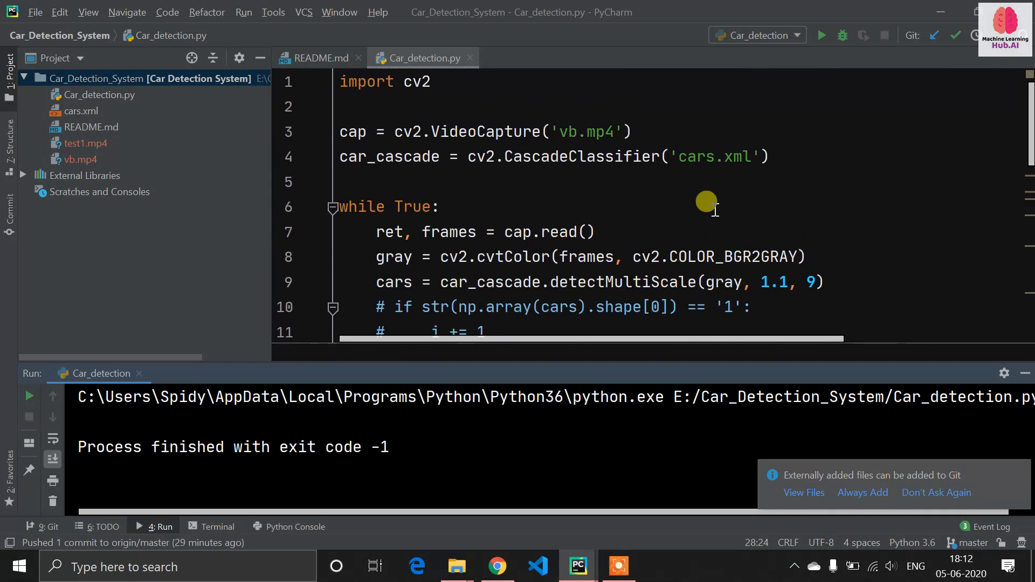
pyautogui.moveTo(570, 124)
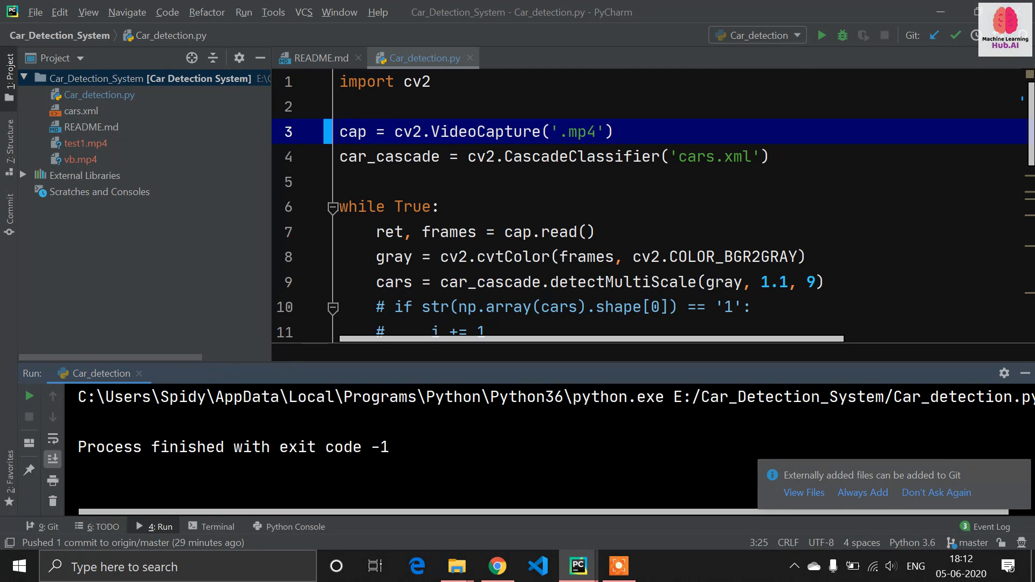
pyautogui.write('test1')
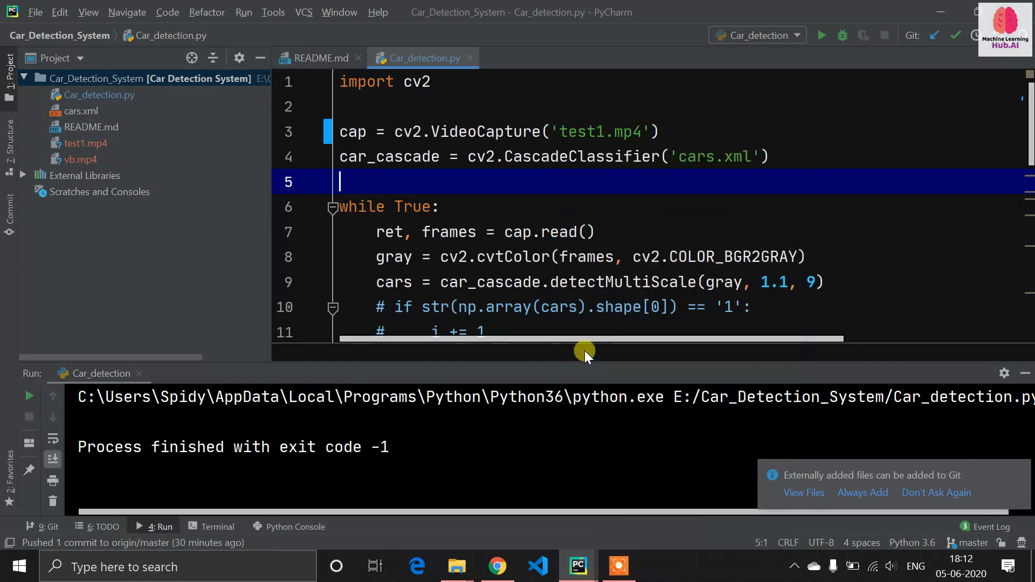
# Run Car_detection.py on test1.mp4 so street cars get red Car boxes.
pyautogui.click(820, 36)
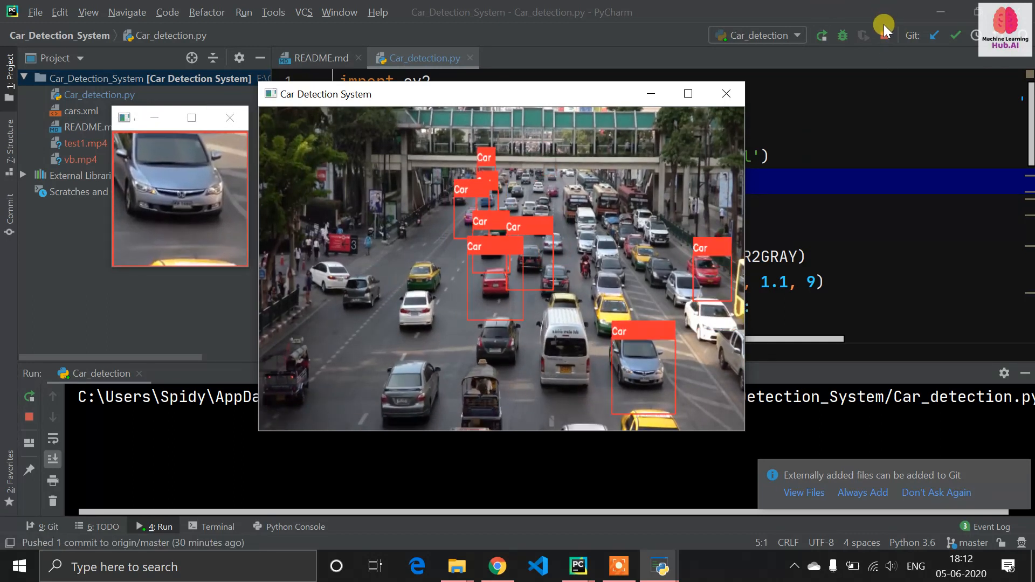
pyautogui.moveTo(884, 34)
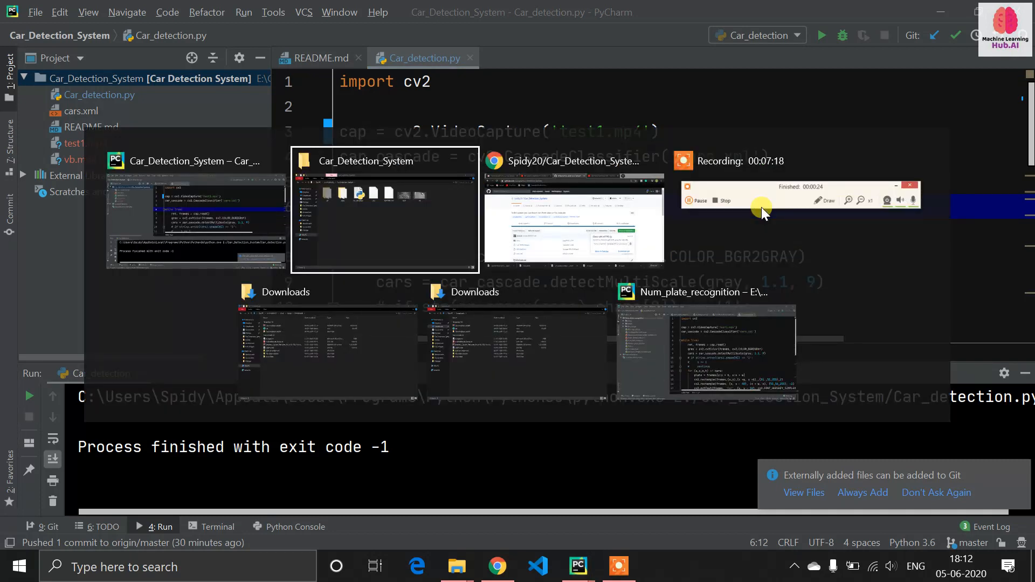
pyautogui.moveTo(573, 211)
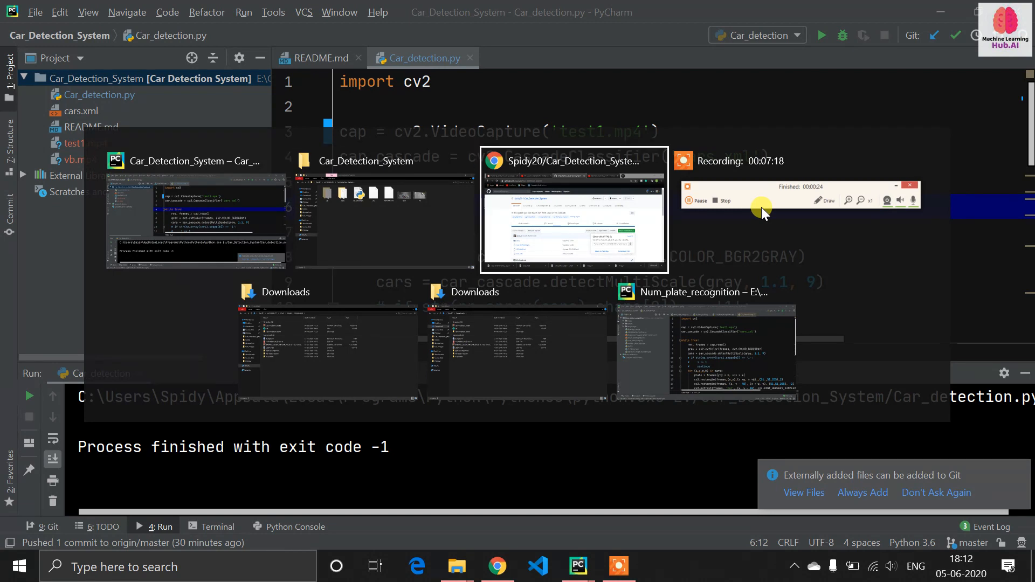